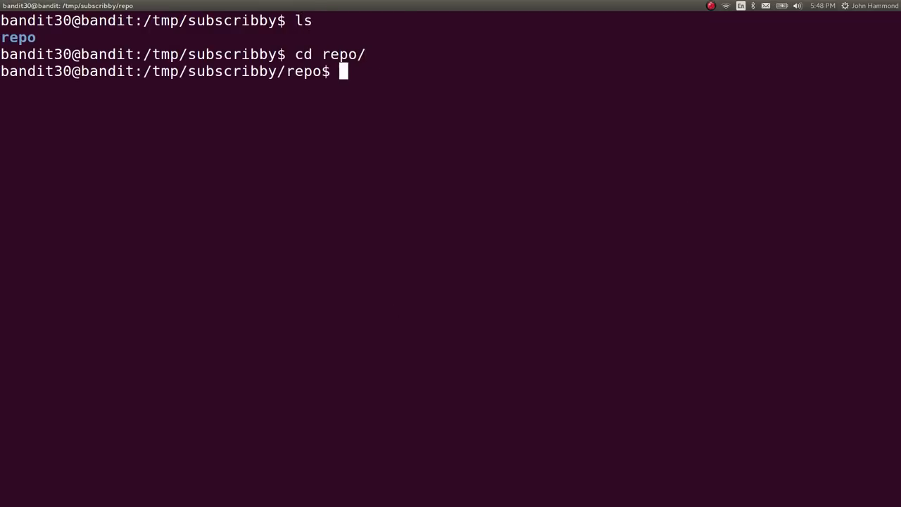
# Step: List the repo folder, print README.md and show the commit history with git log
pyautogui.write('ls')
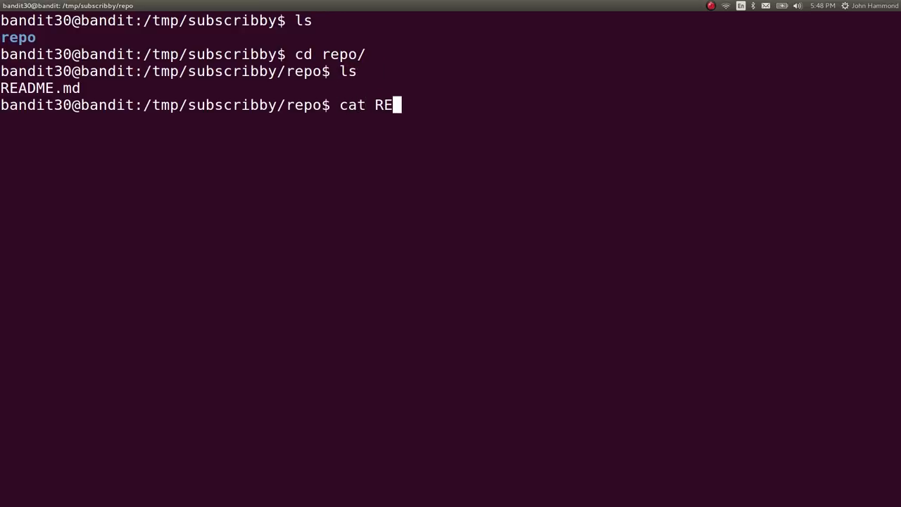
pyautogui.press('Return')
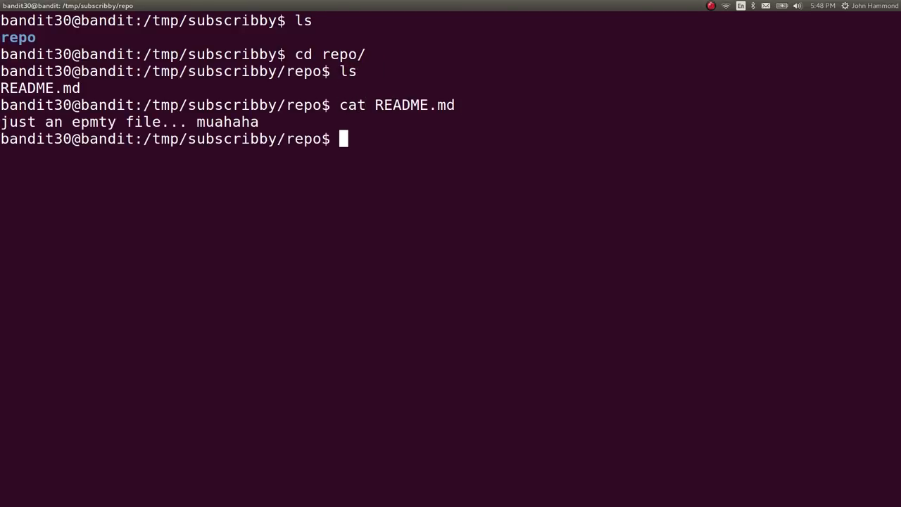
pyautogui.write('git log')
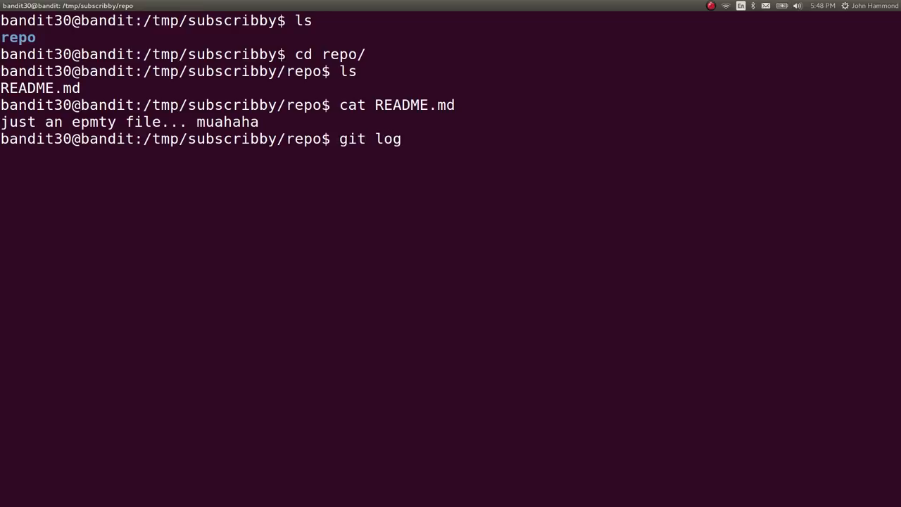
pyautogui.press('Return')
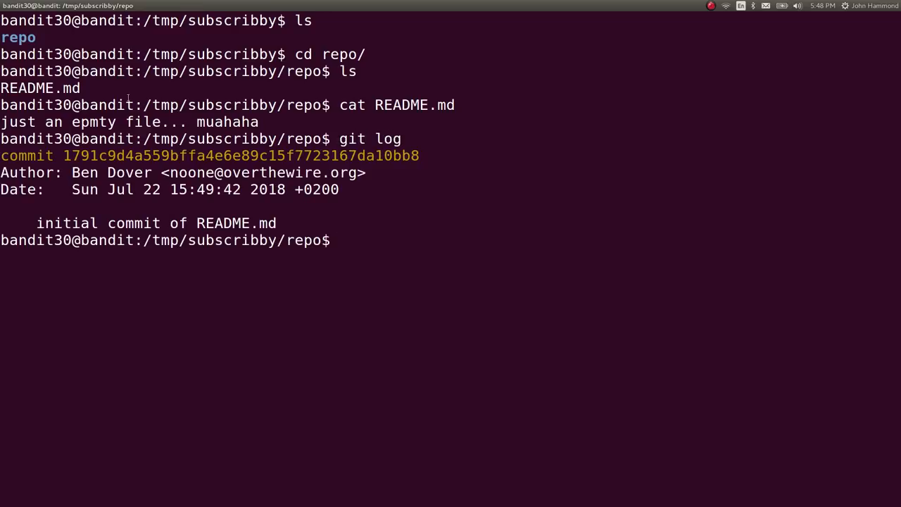
# Step: Show commit 1791c9d4a559bffa4e6e89c15f7723167da10bb8 and list all branches
pyautogui.doubleClick(240, 155)
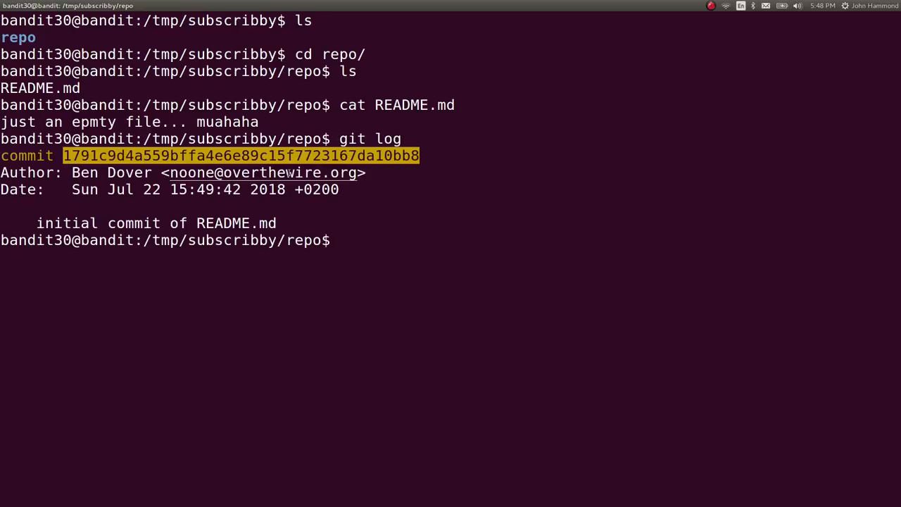
pyautogui.write('git show 1791c9d4a559bffa4e6e89c15f7723167da10bb8')
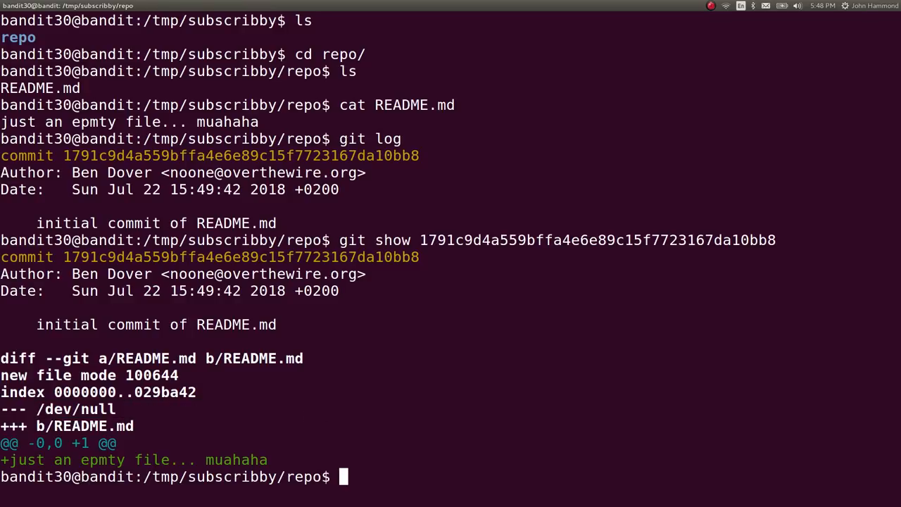
pyautogui.write('git branch')
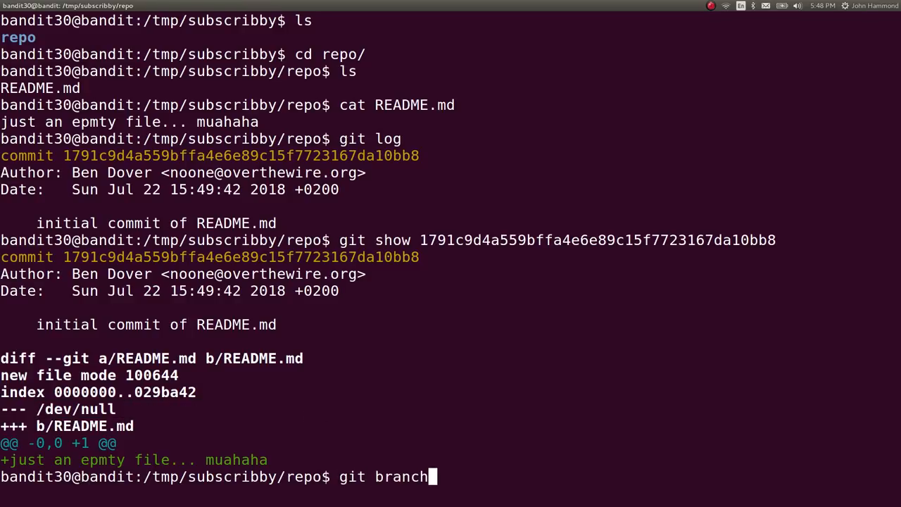
pyautogui.press('Return')
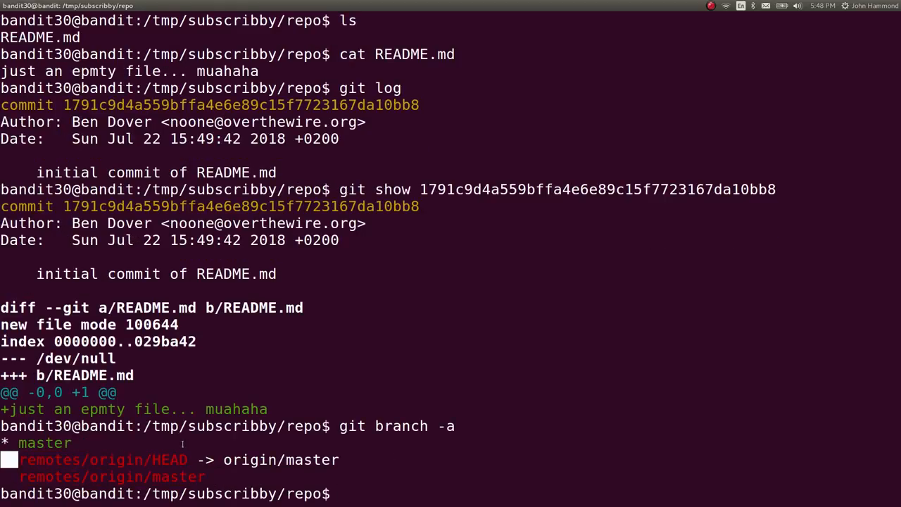
# Step: Print the repository's reflog and list the folder again
pyautogui.write('git re')
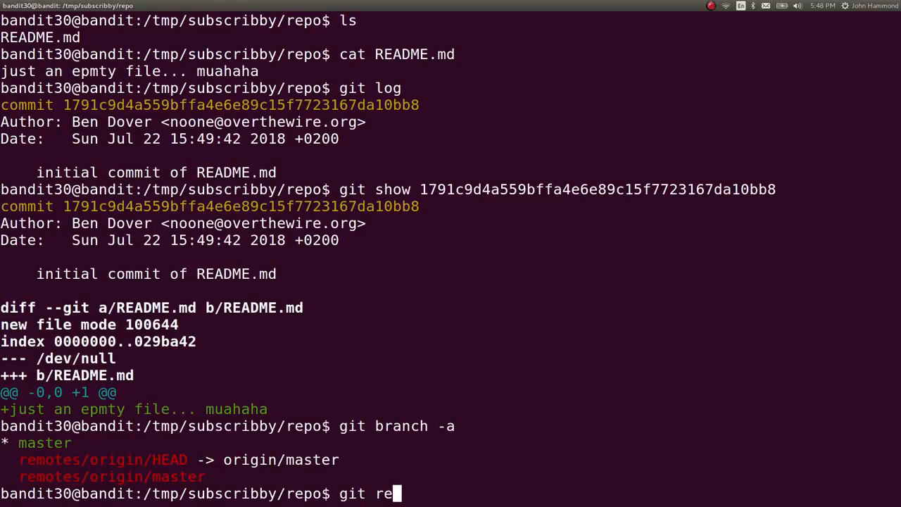
pyautogui.press('Return')
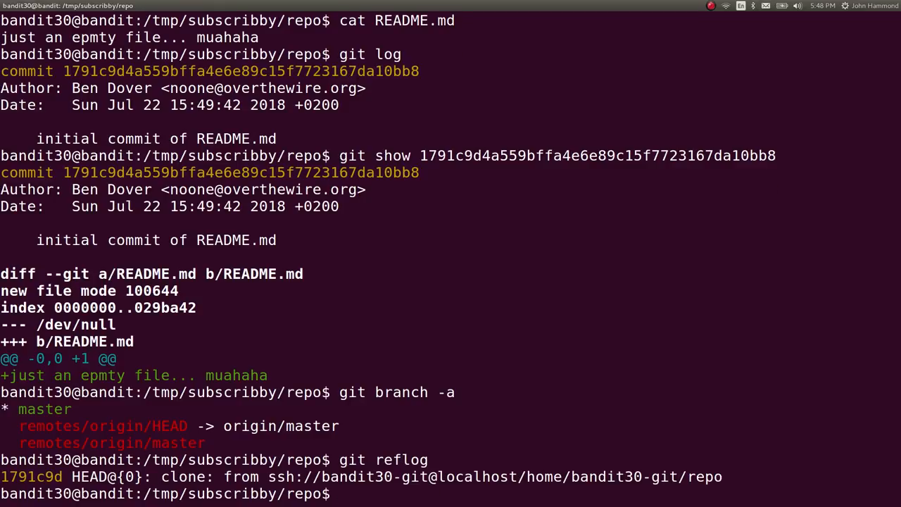
pyautogui.doubleClick(134, 476)
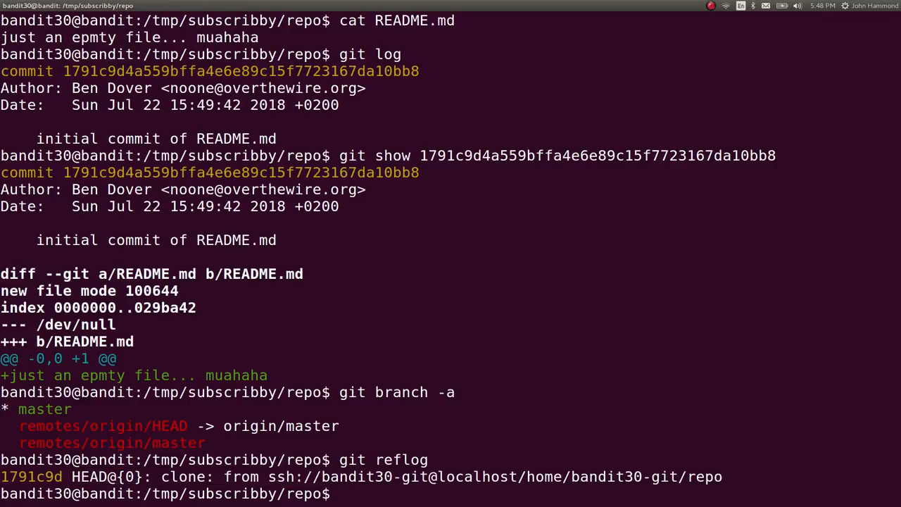
pyautogui.write('ls -a')
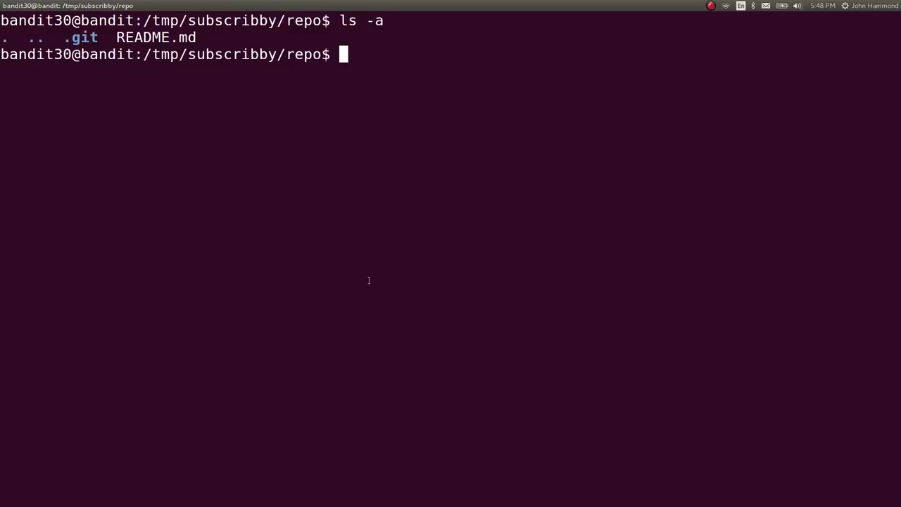
# Step: Enter the repo's .git folder and list its contents
pyautogui.doubleClick(81, 37)
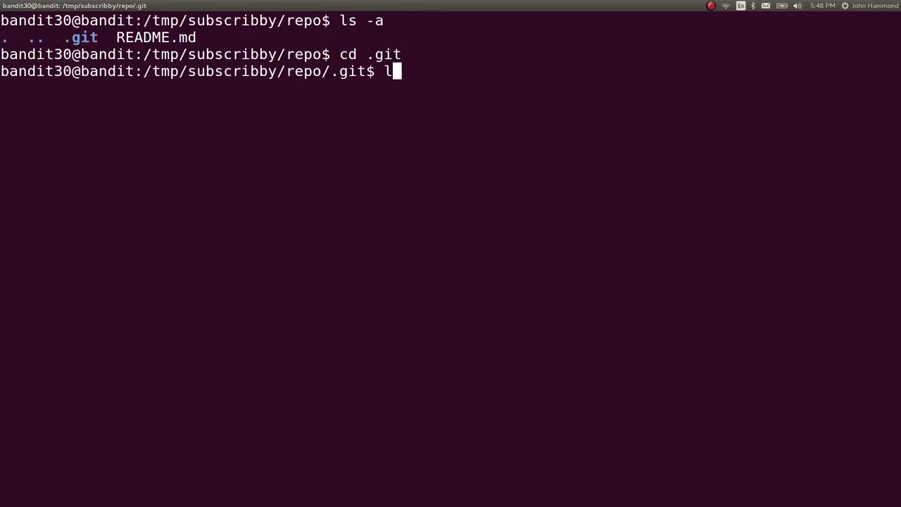
pyautogui.press('Return')
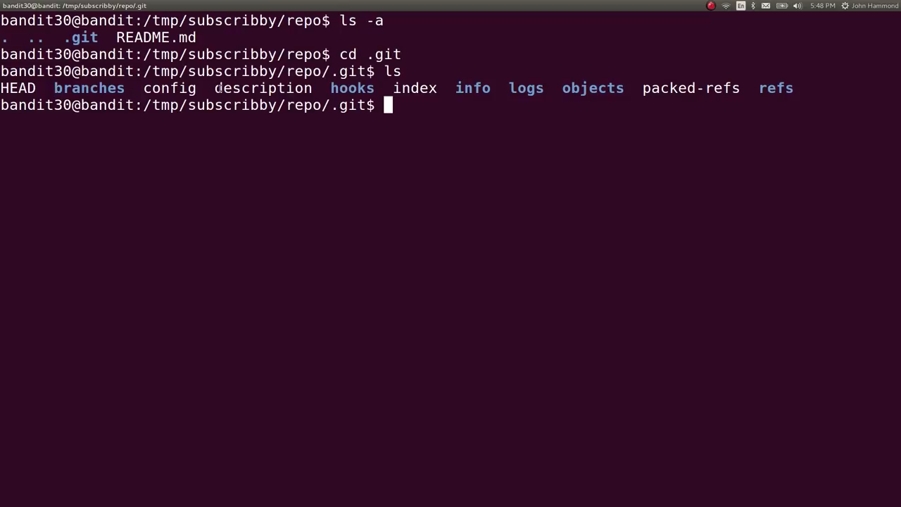
pyautogui.moveTo(375, 138)
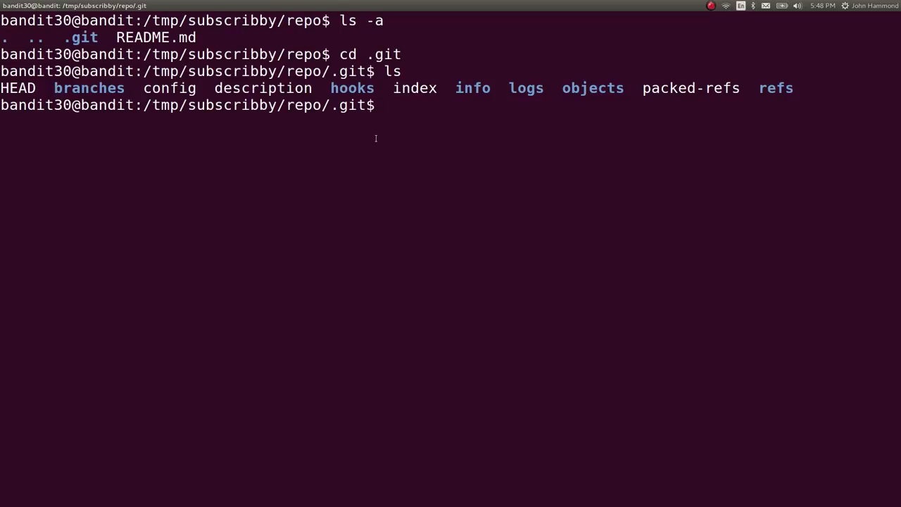
pyautogui.moveTo(538, 101)
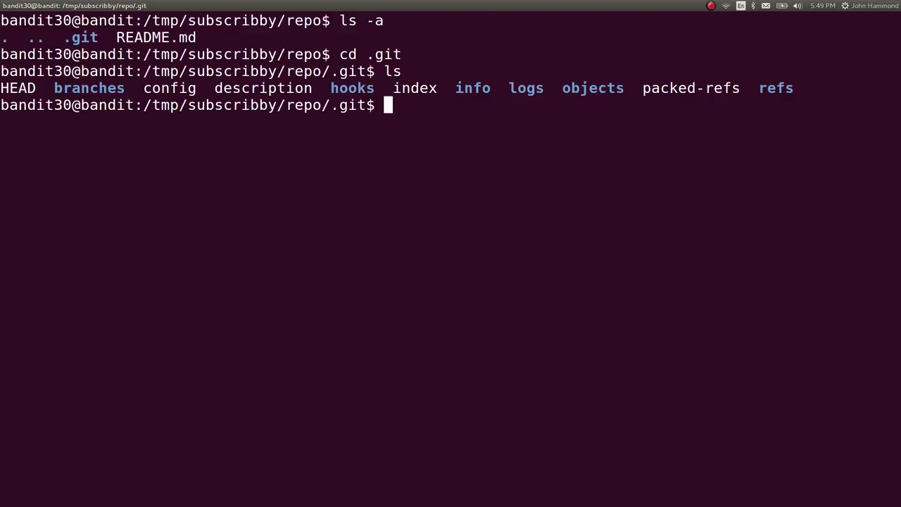
pyautogui.moveTo(684, 50)
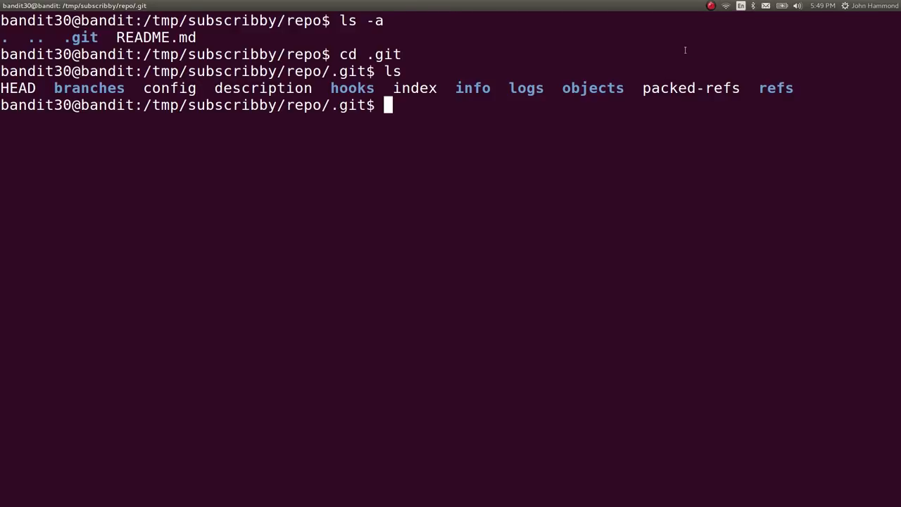
# Step: Print packed-refs, revealing the refs/tags/secret entry
pyautogui.doubleClick(691, 87)
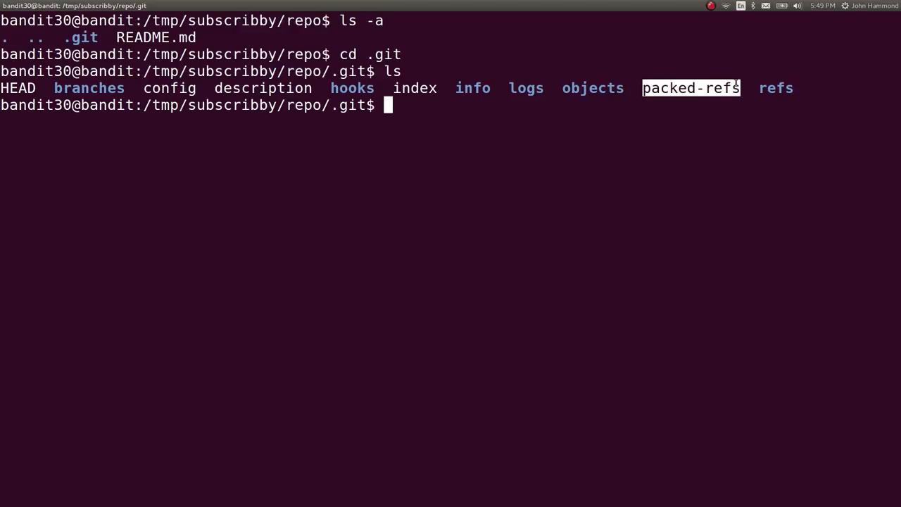
pyautogui.write('cat pa')
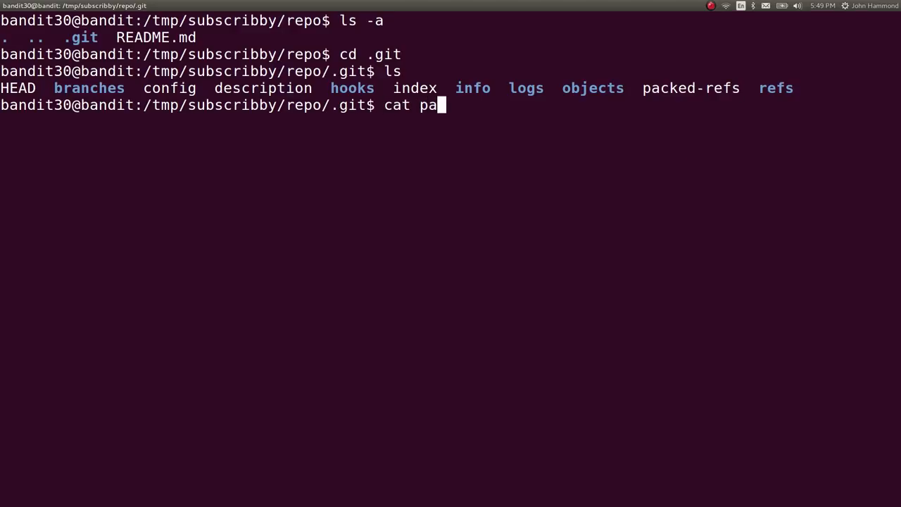
pyautogui.press('Return')
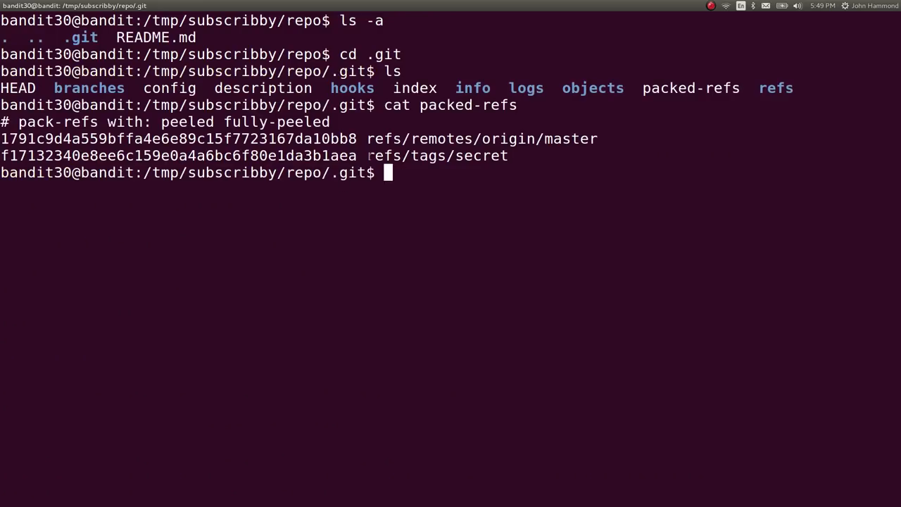
pyautogui.moveTo(509, 161)
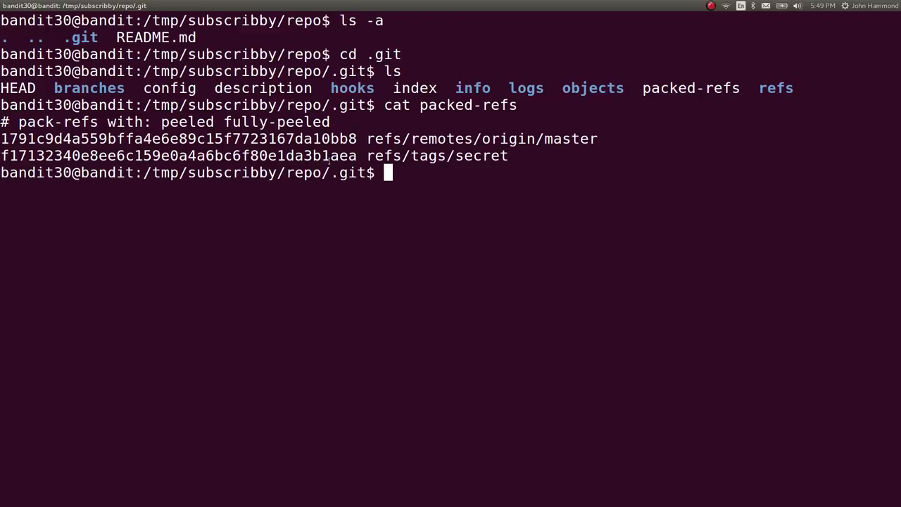
pyautogui.moveTo(0, 155); pyautogui.dragTo(358, 155)
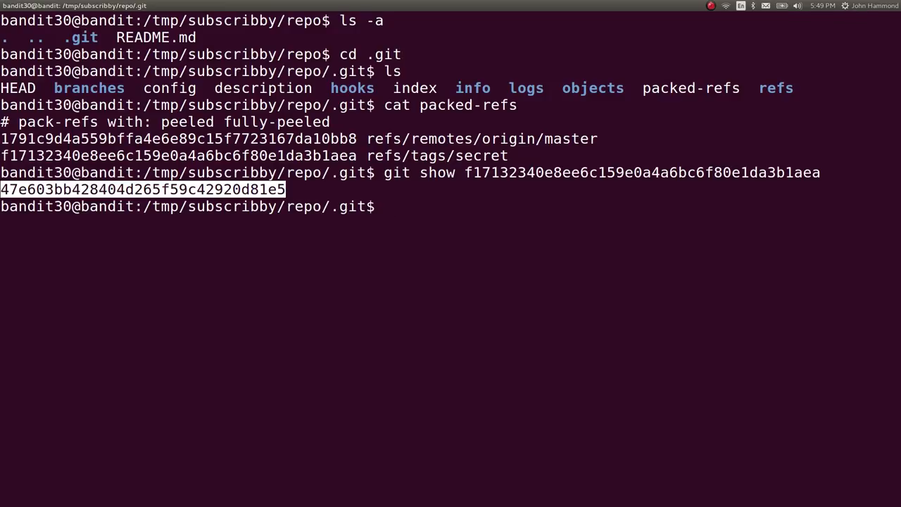
pyautogui.write('git sh')
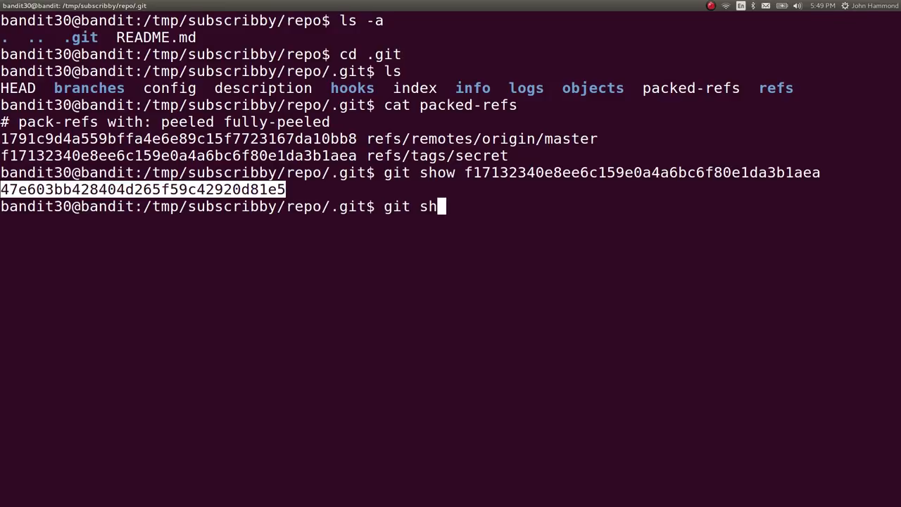
pyautogui.press('Return')
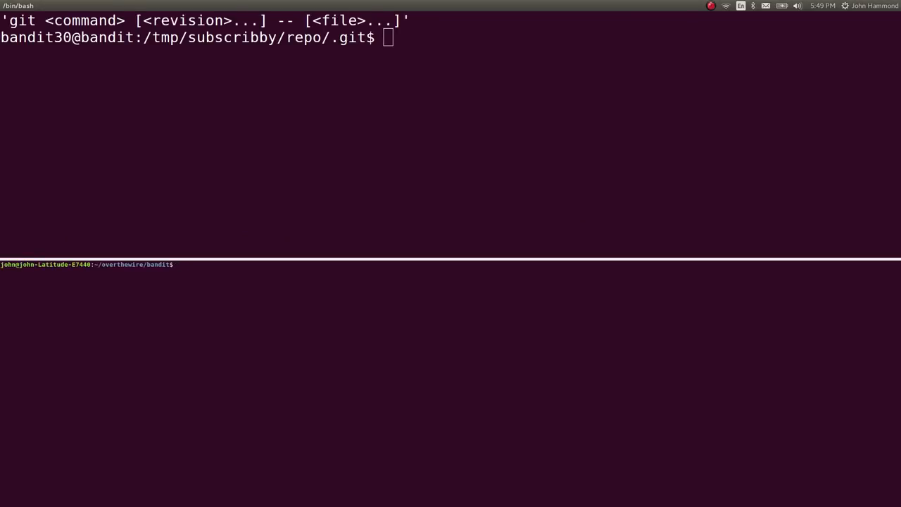
# Step: Record that string in the bandit31 nano notes file and exit nano
pyautogui.write('nano bandit')
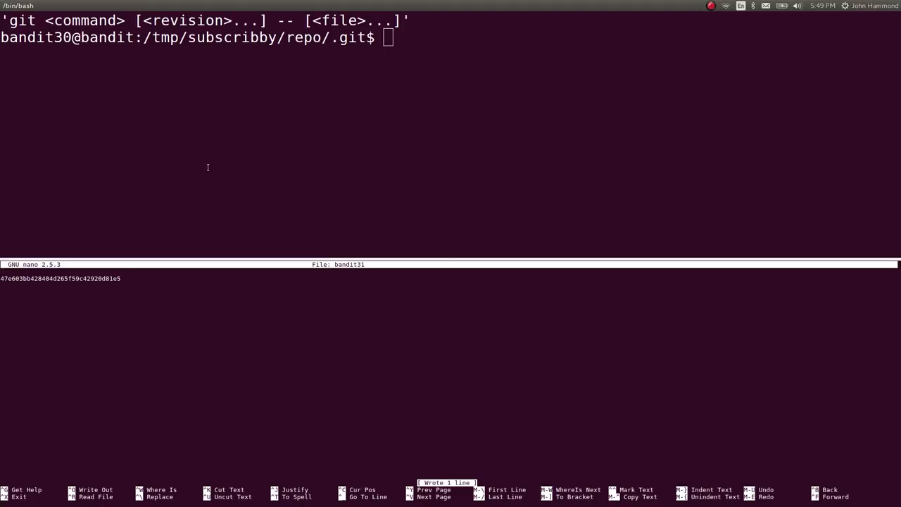
pyautogui.press('ctrl+x')
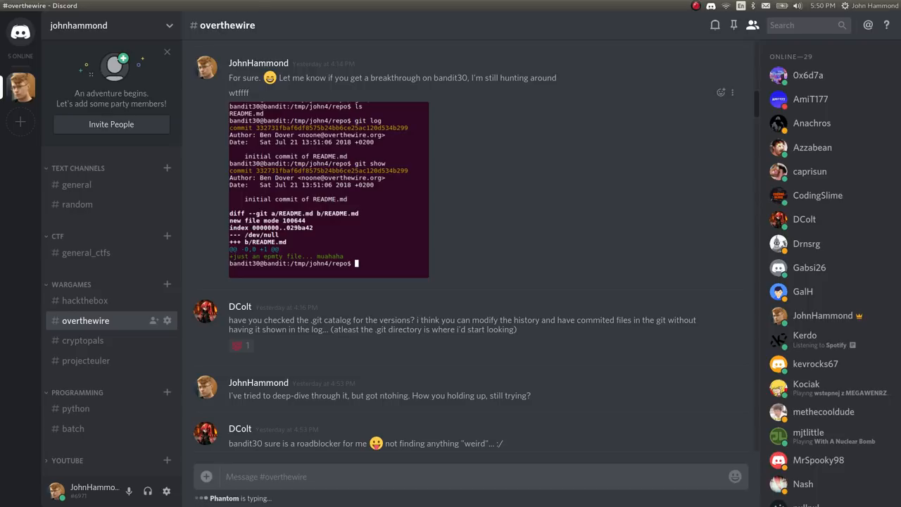
pyautogui.moveTo(375, 191)
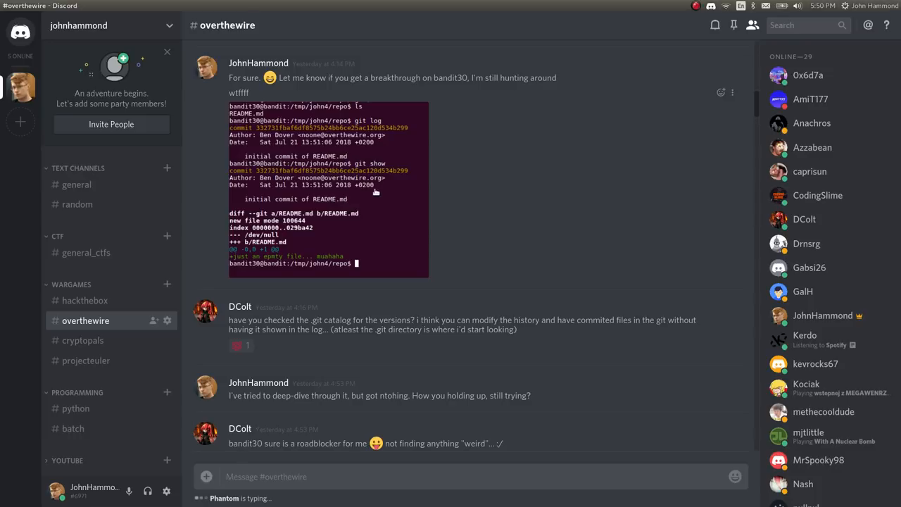
# Step: Enlarge the shared terminal screenshot in #overthewire, then close it
pyautogui.click(329, 186)
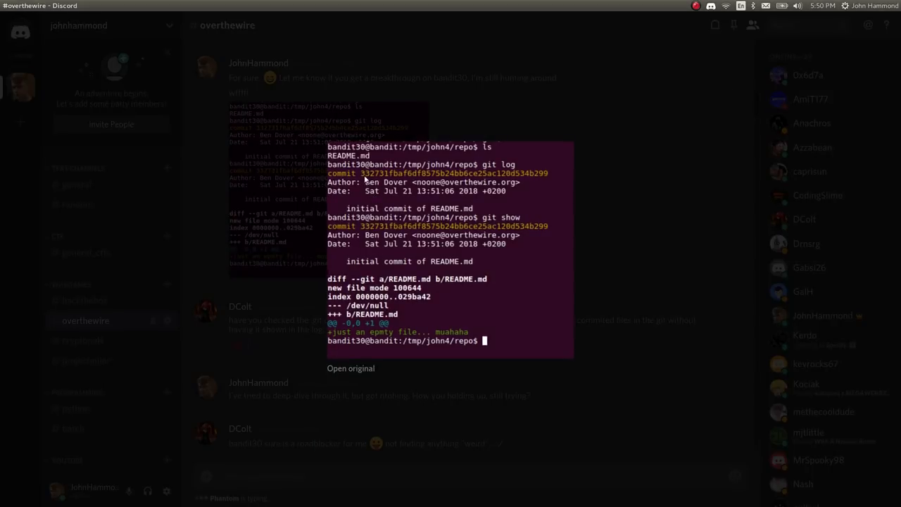
pyautogui.moveTo(388, 195)
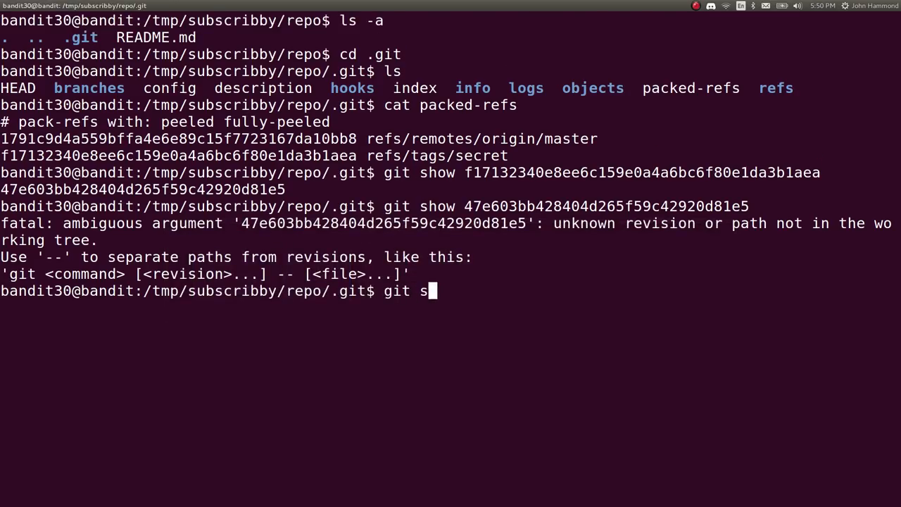
pyautogui.press('Return')
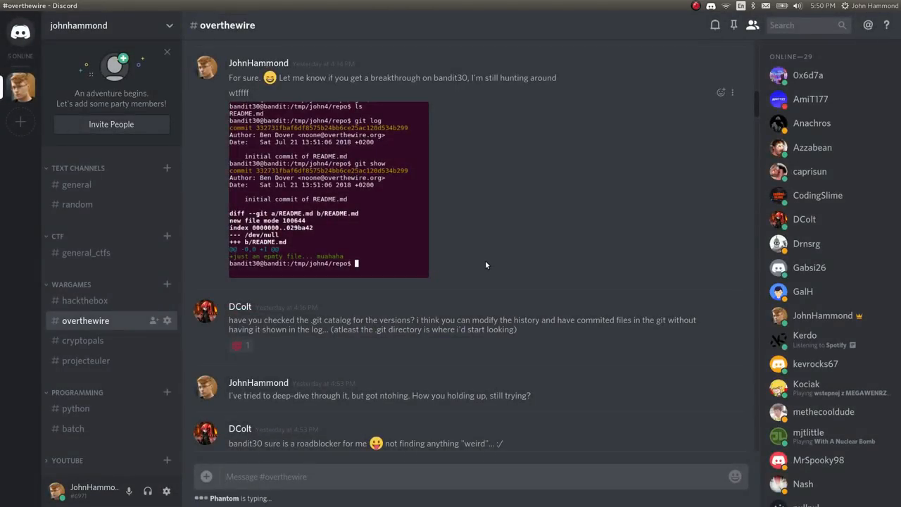
# Step: Scroll down the channel to the solve message and open its A Hacker's Guide to Git link
pyautogui.scroll(-3)
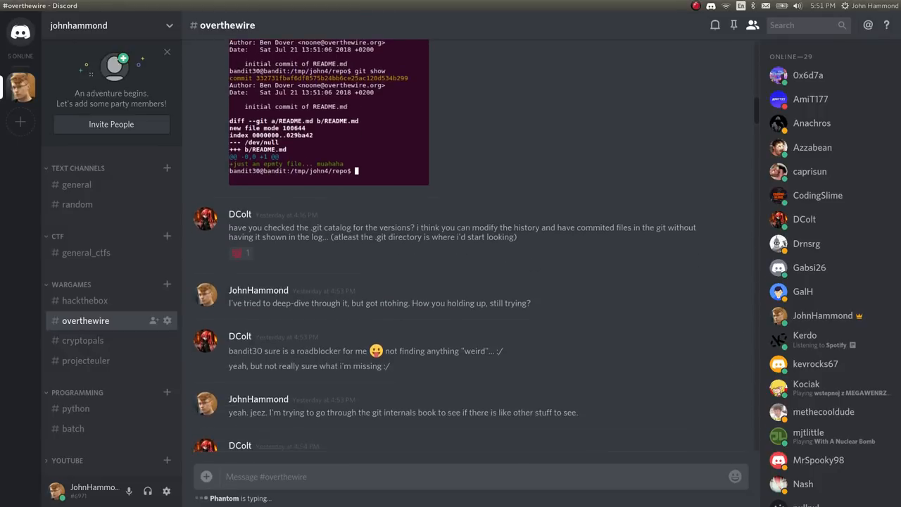
pyautogui.scroll(-3)
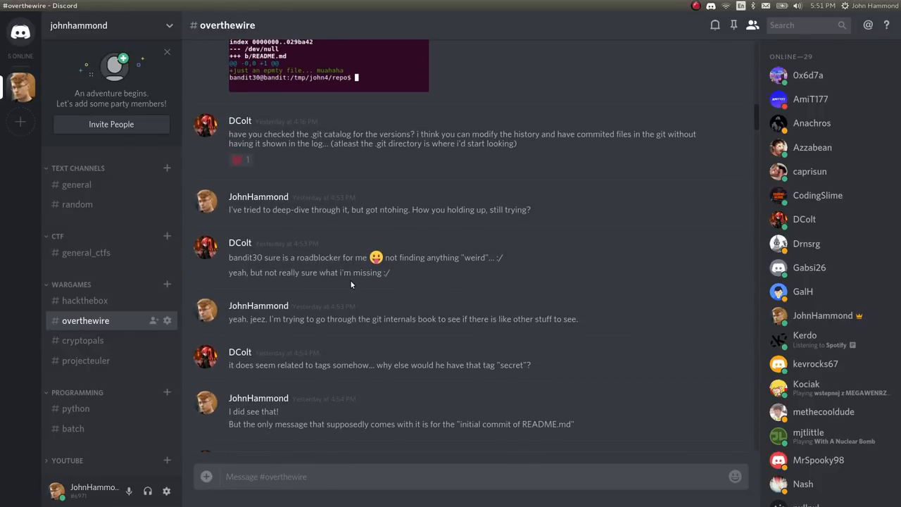
pyautogui.scroll(-3)
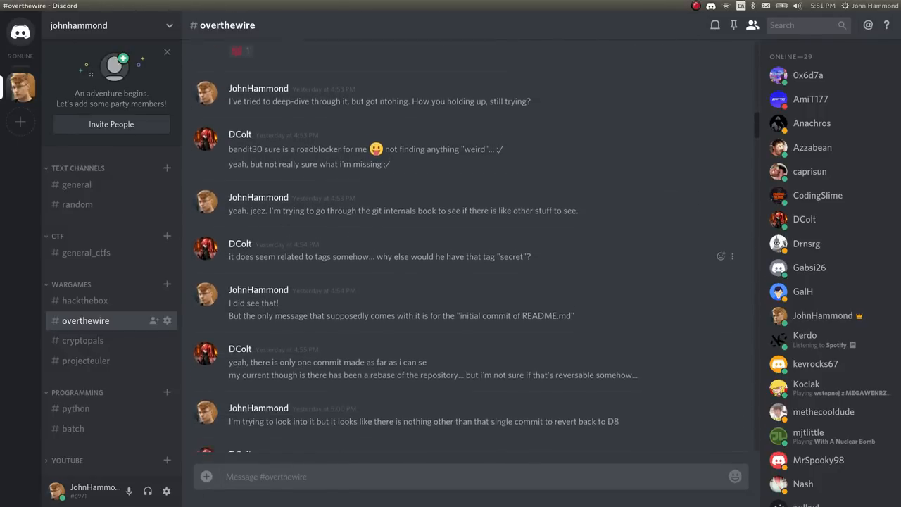
pyautogui.scroll(-3)
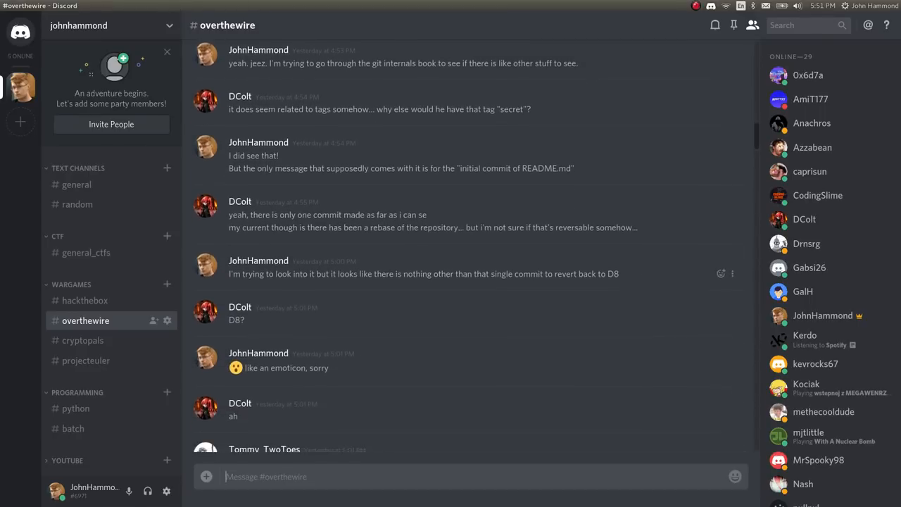
pyautogui.scroll(-3)
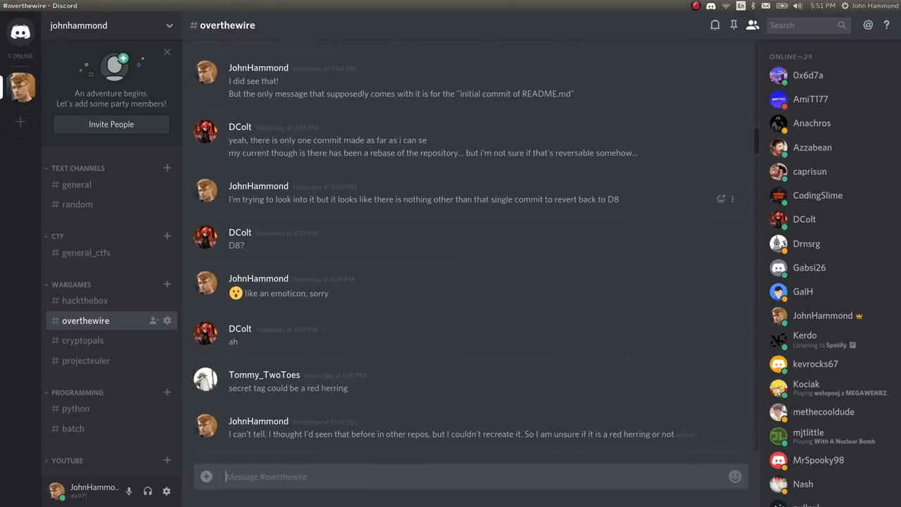
pyautogui.scroll(-3)
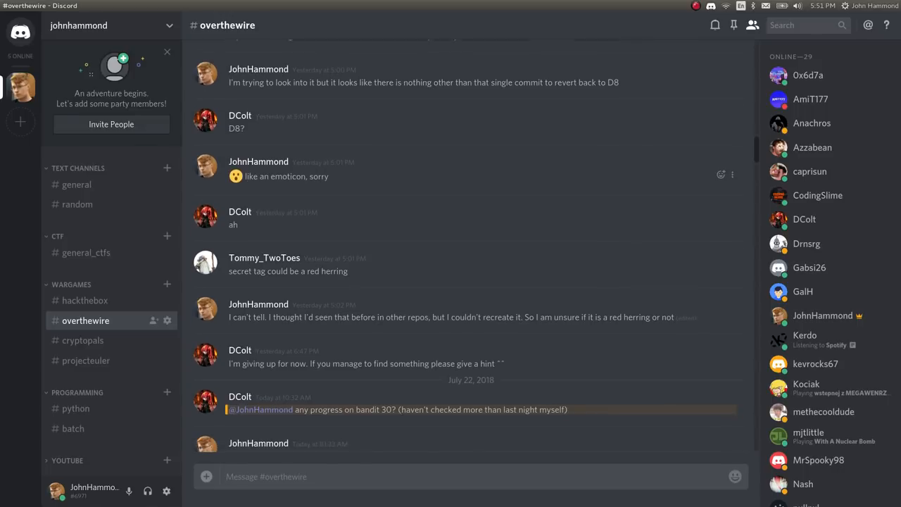
pyautogui.scroll(-3)
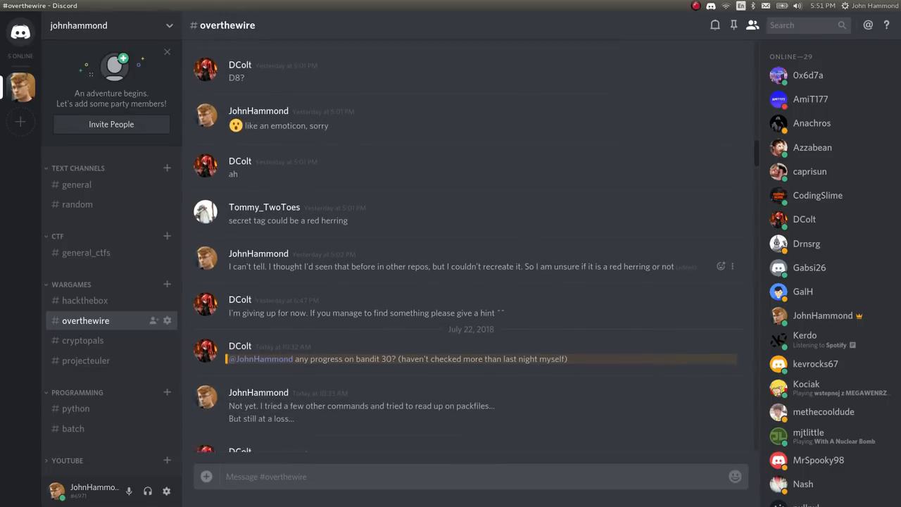
pyautogui.scroll(-3)
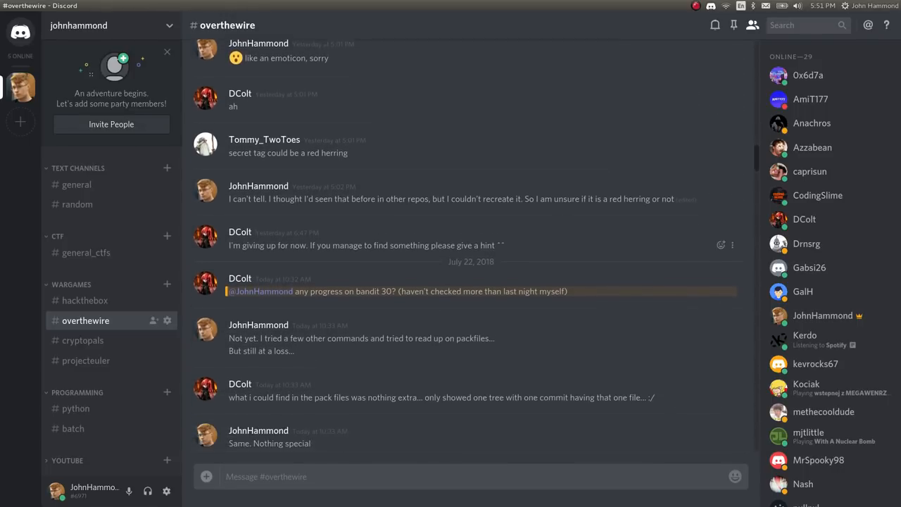
pyautogui.scroll(-3)
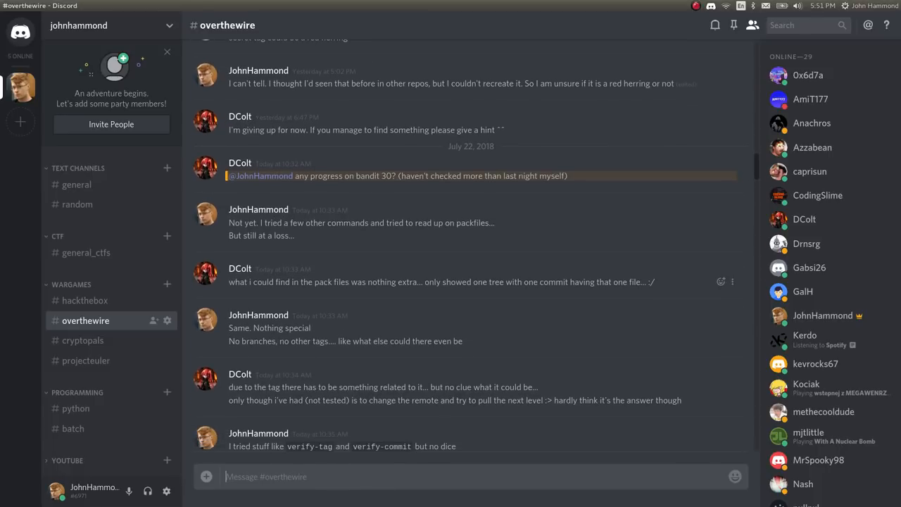
pyautogui.scroll(-3)
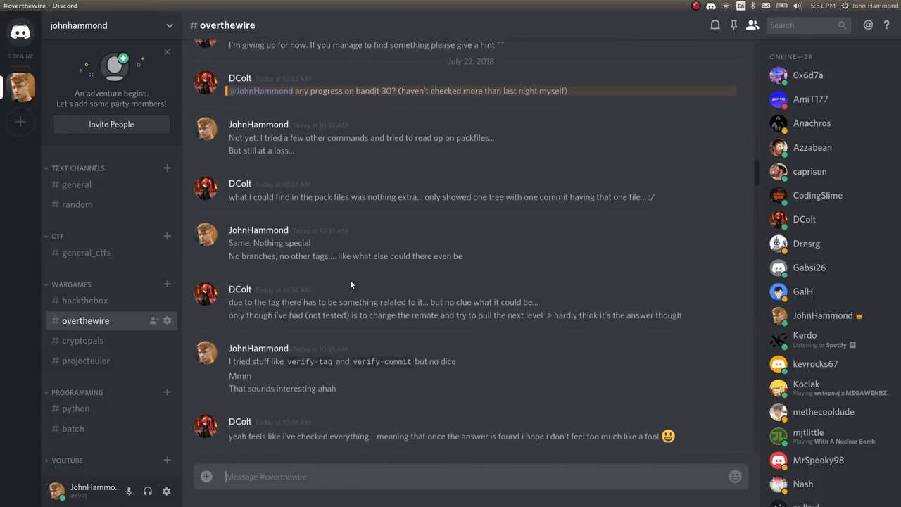
pyautogui.scroll(-3)
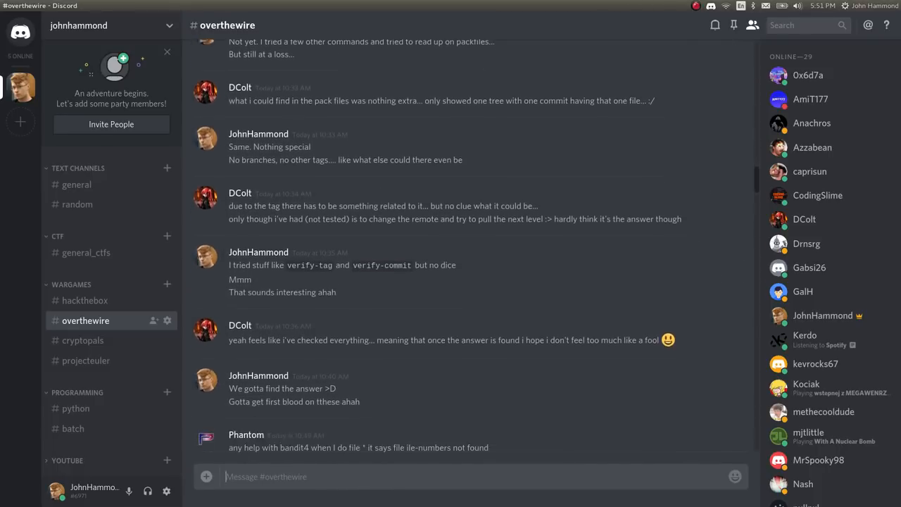
pyautogui.scroll(-3)
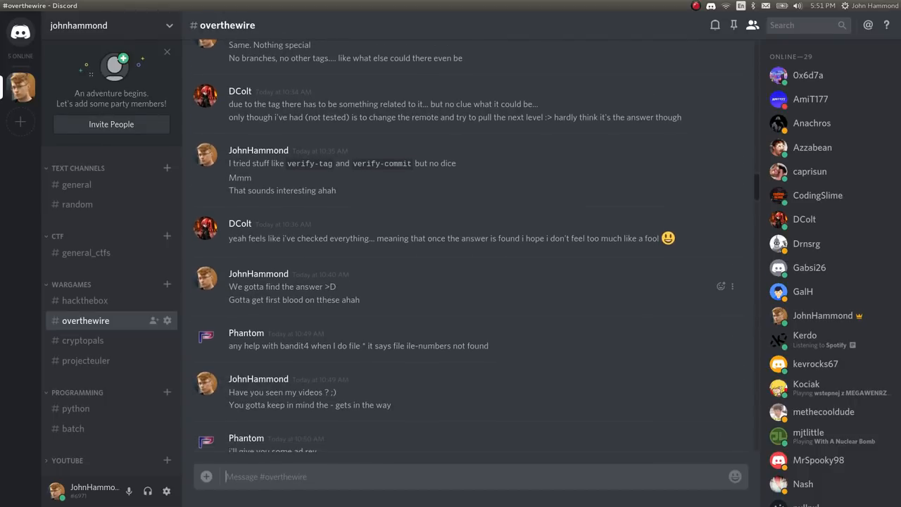
pyautogui.scroll(-3)
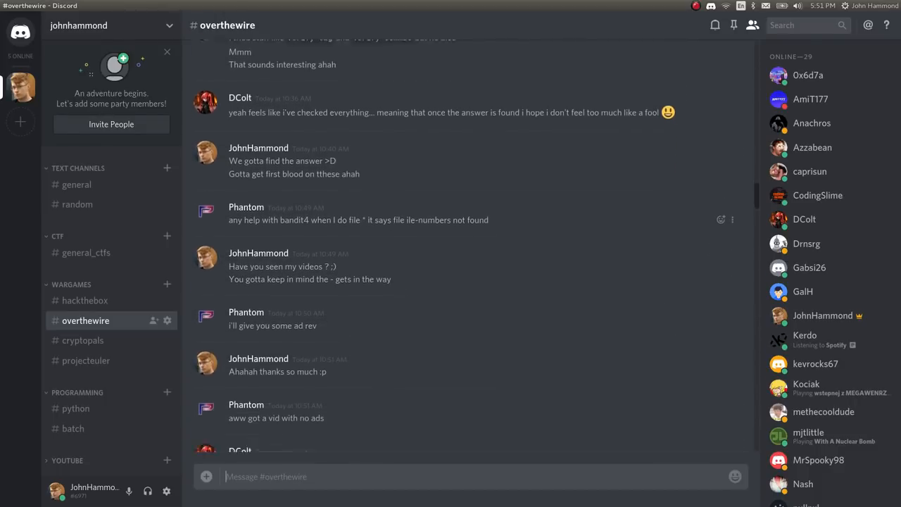
pyautogui.scroll(-3)
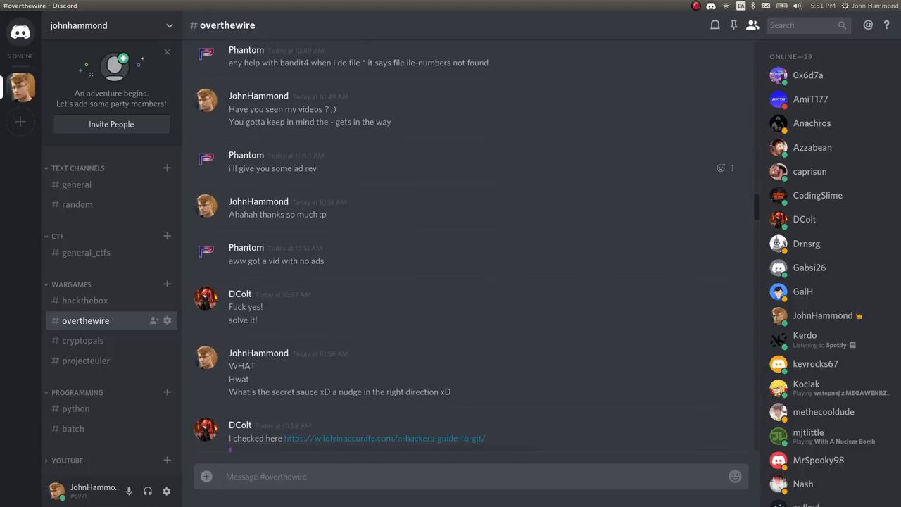
pyautogui.scroll(-3)
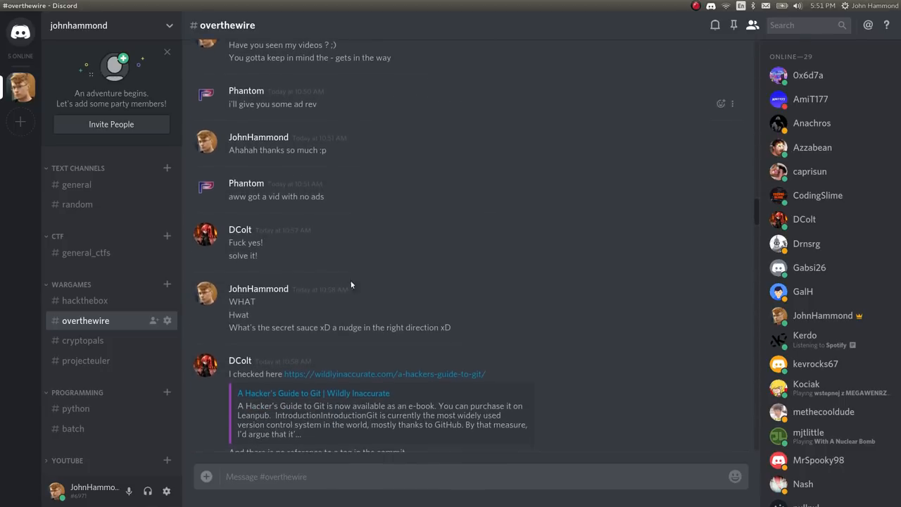
pyautogui.scroll(-3)
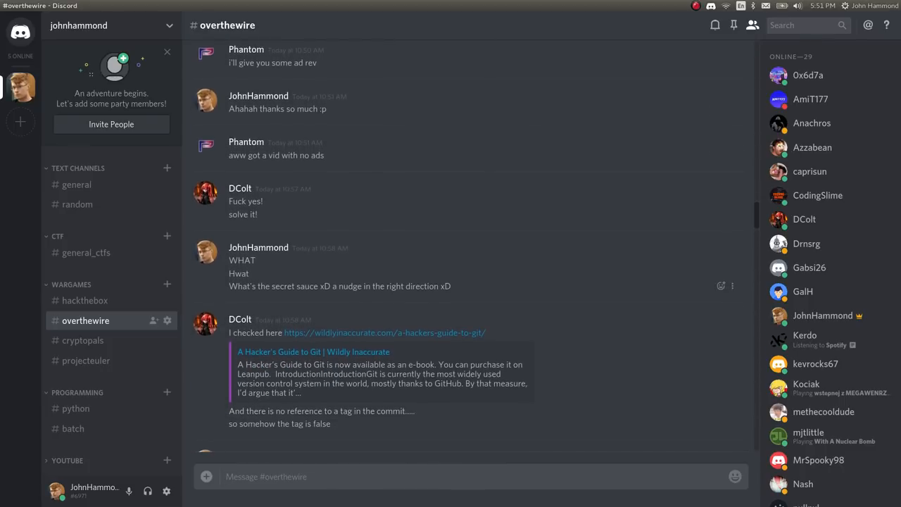
pyautogui.click(384, 333)
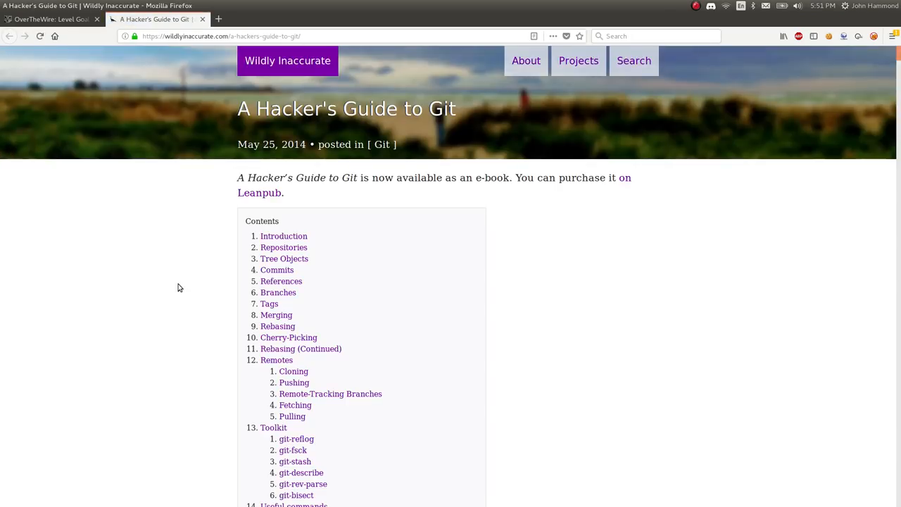
pyautogui.scroll(-3)
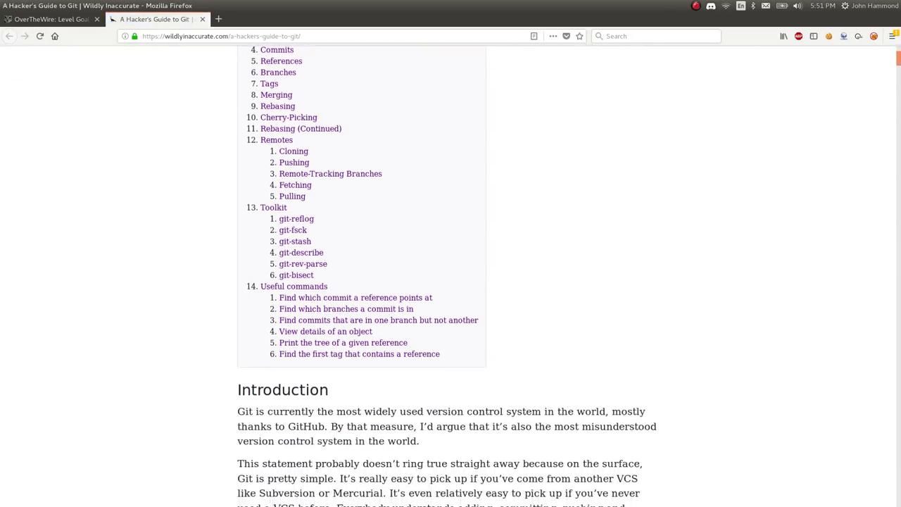
pyautogui.scroll(-3)
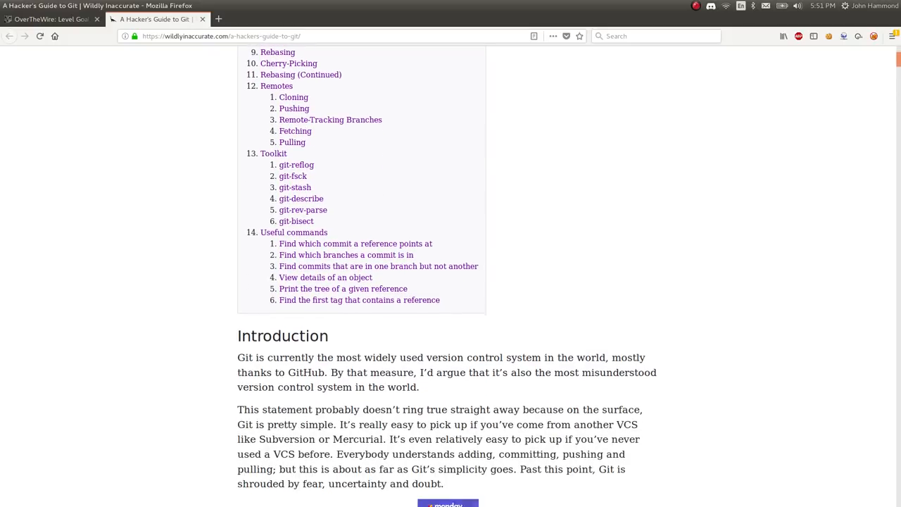
pyautogui.scroll(-3)
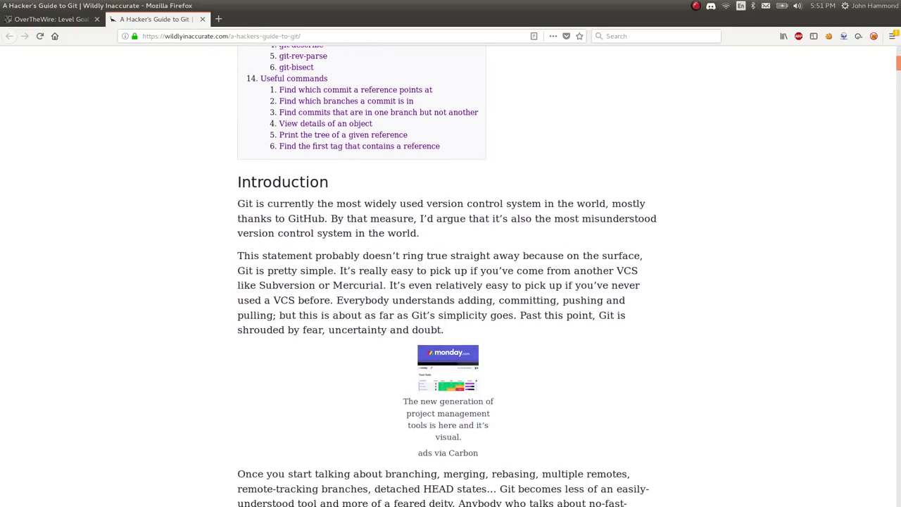
pyautogui.scroll(-3)
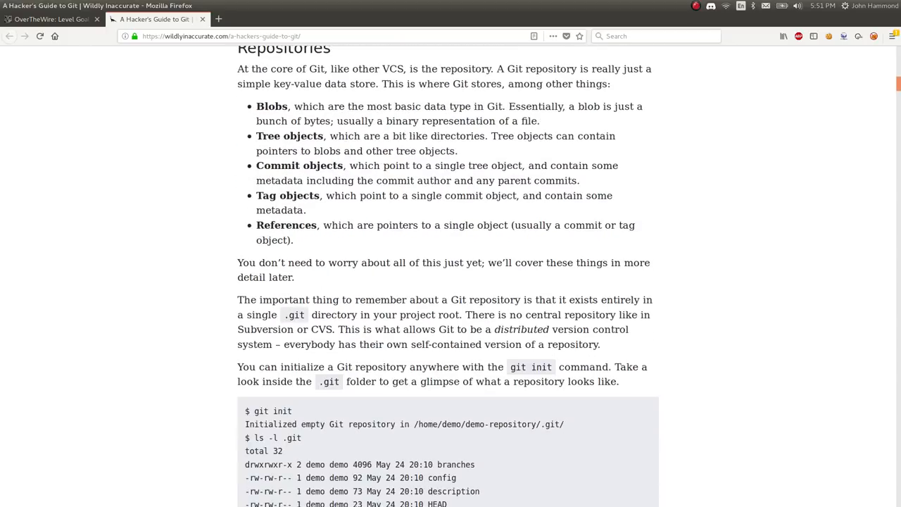
pyautogui.scroll(-3)
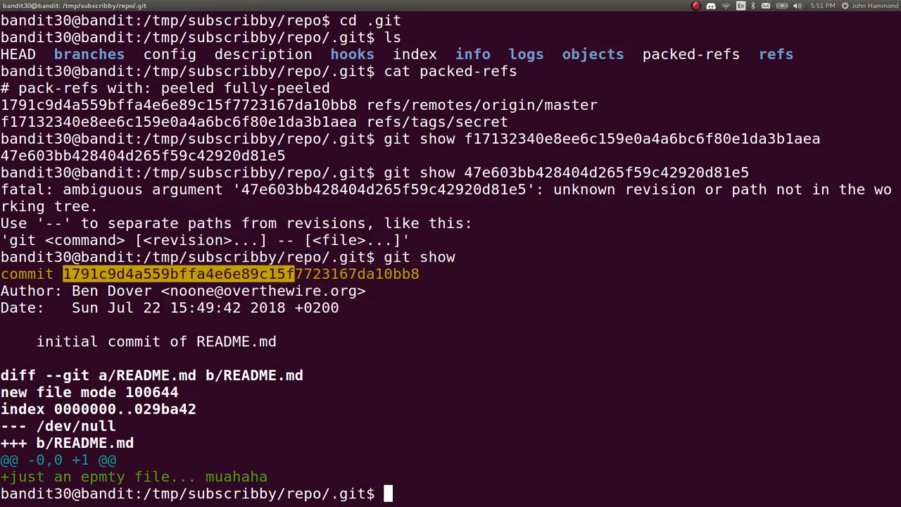
# Step: Run git show-ref to list master, origin HEAD and refs/tags/secret, then return to the Git guide
pyautogui.write('git show-ref')
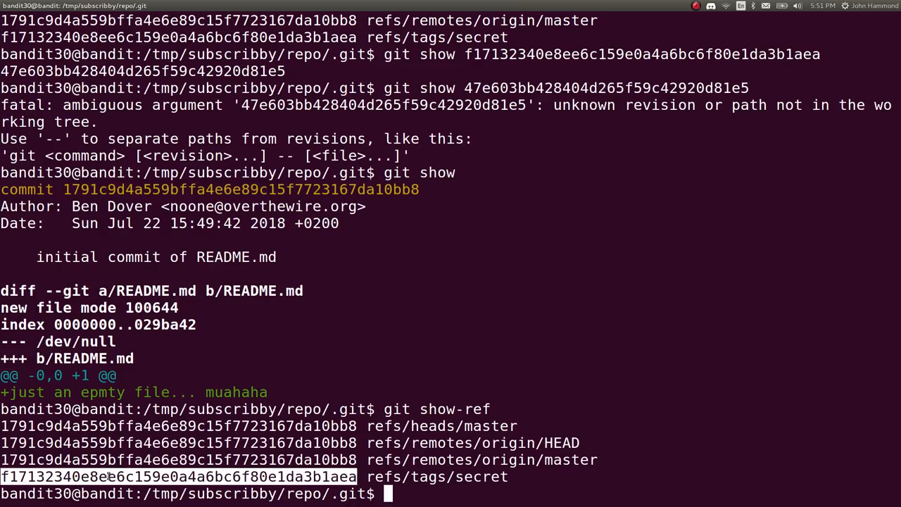
pyautogui.moveTo(485, 287)
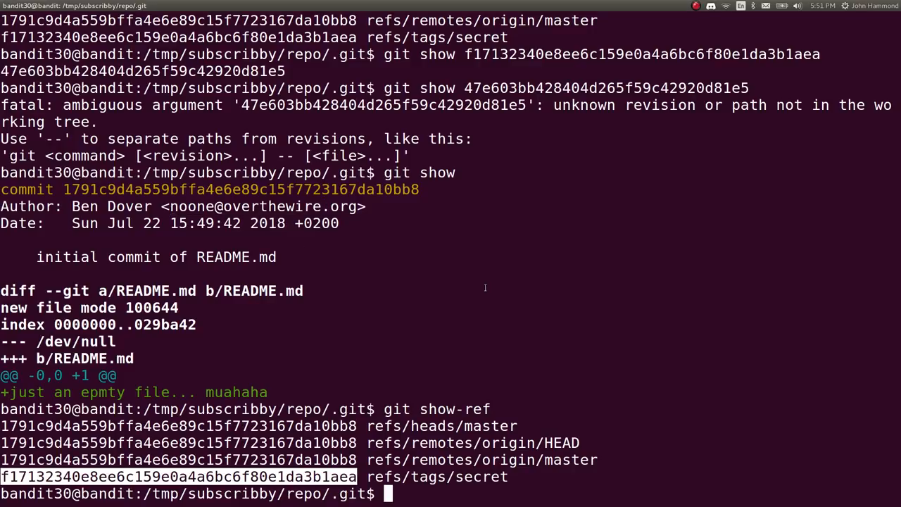
pyautogui.click(140, 20)
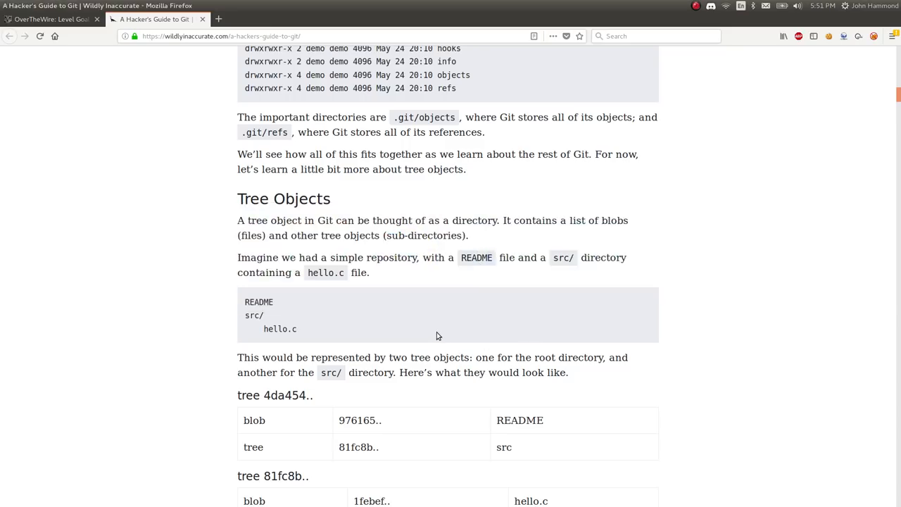
pyautogui.moveTo(500, 332)
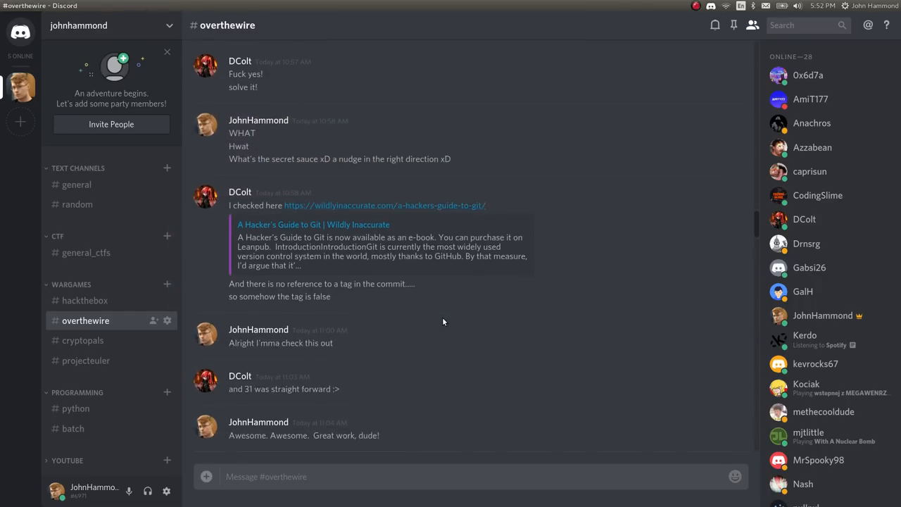
pyautogui.scroll(-3)
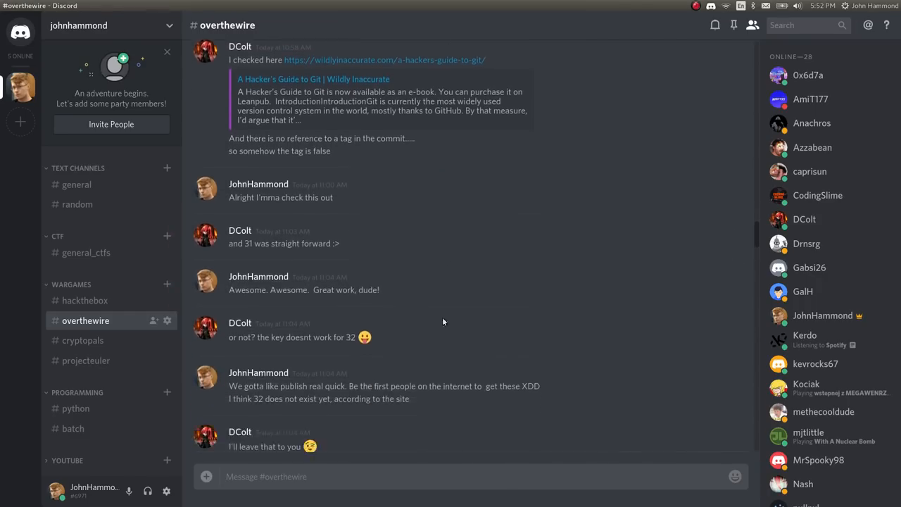
pyautogui.scroll(-3)
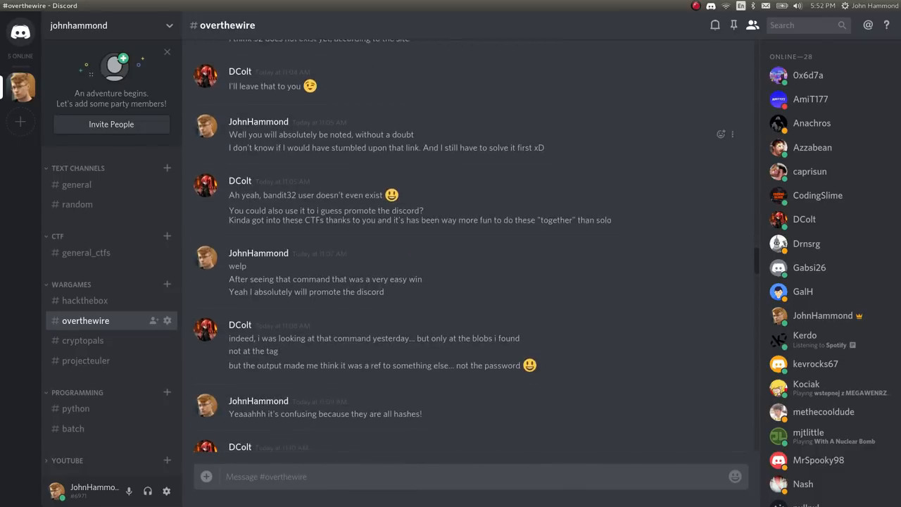
pyautogui.scroll(-3)
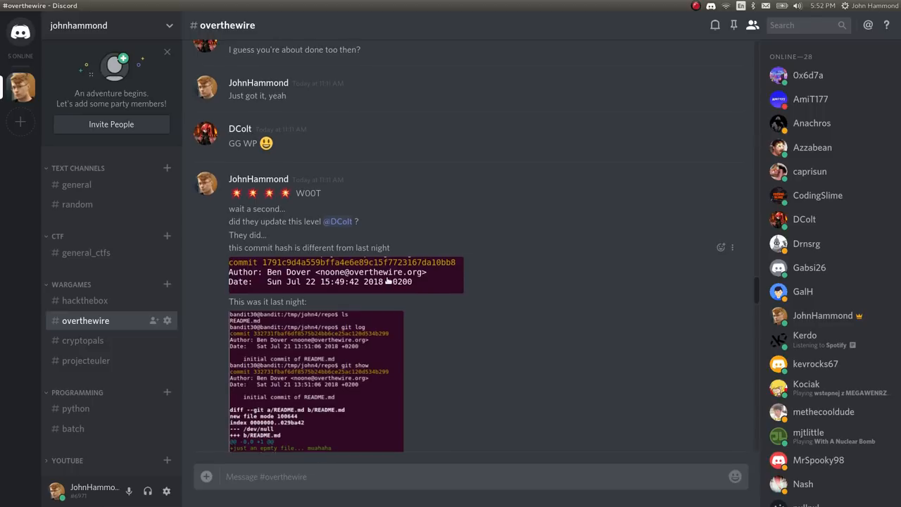
pyautogui.scroll(-3)
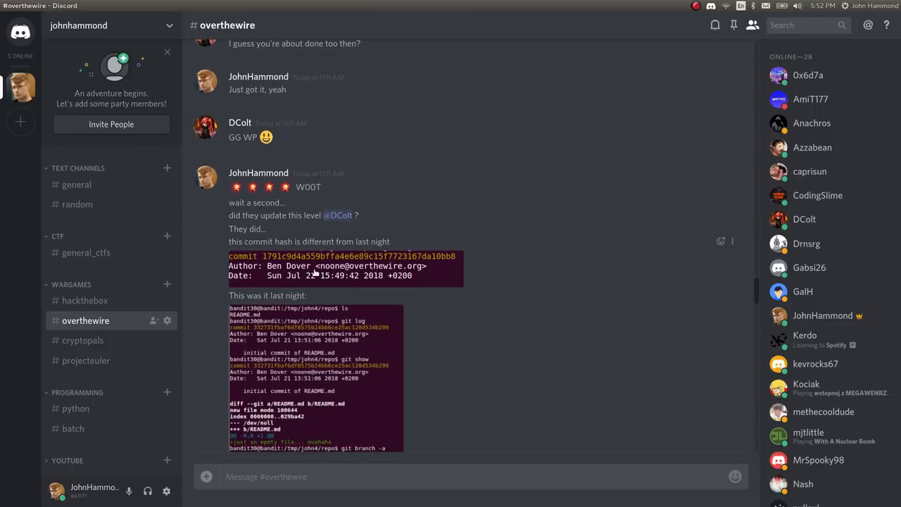
pyautogui.scroll(-3)
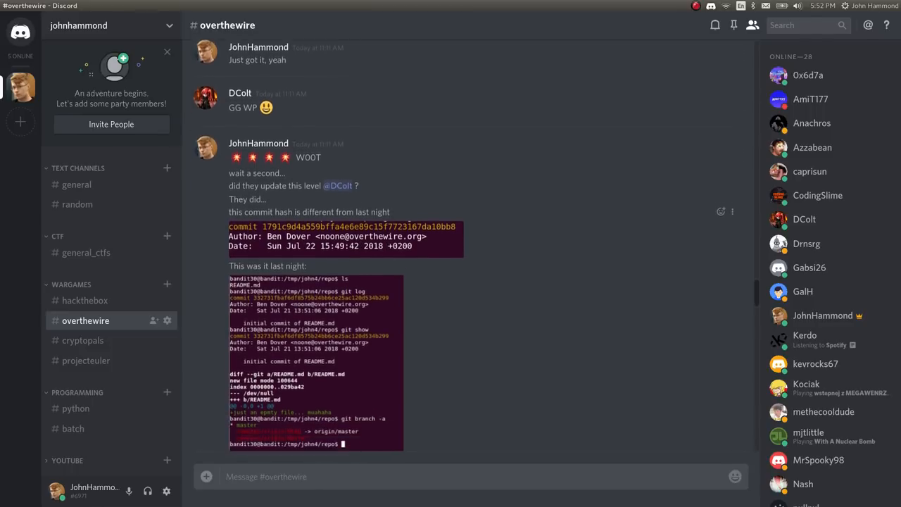
pyautogui.scroll(3)
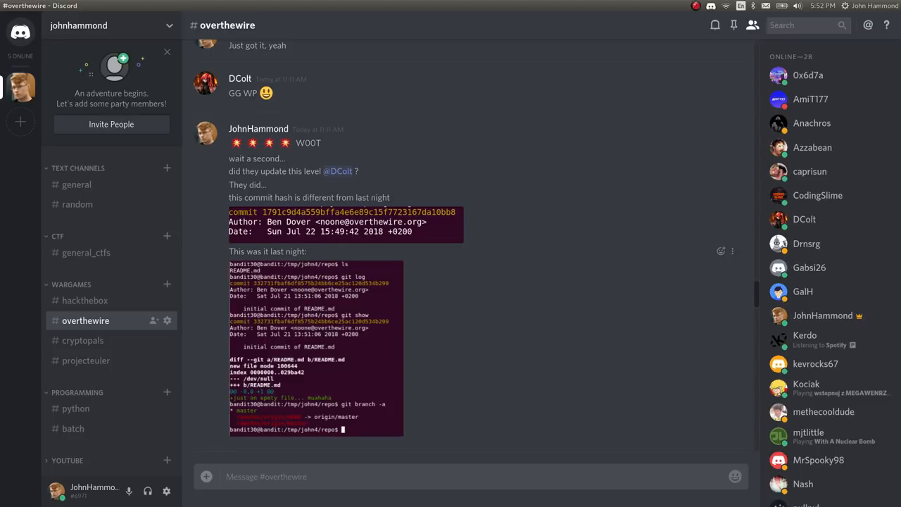
pyautogui.scroll(-3)
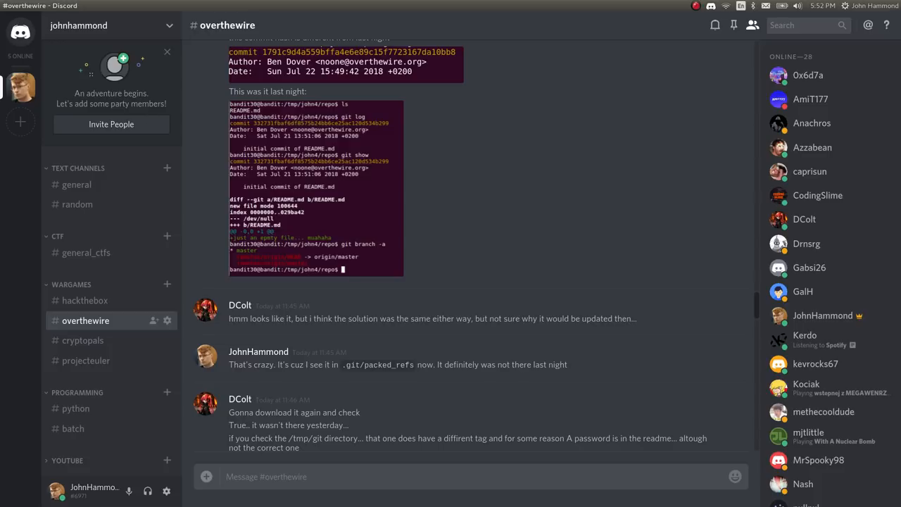
pyautogui.scroll(-3)
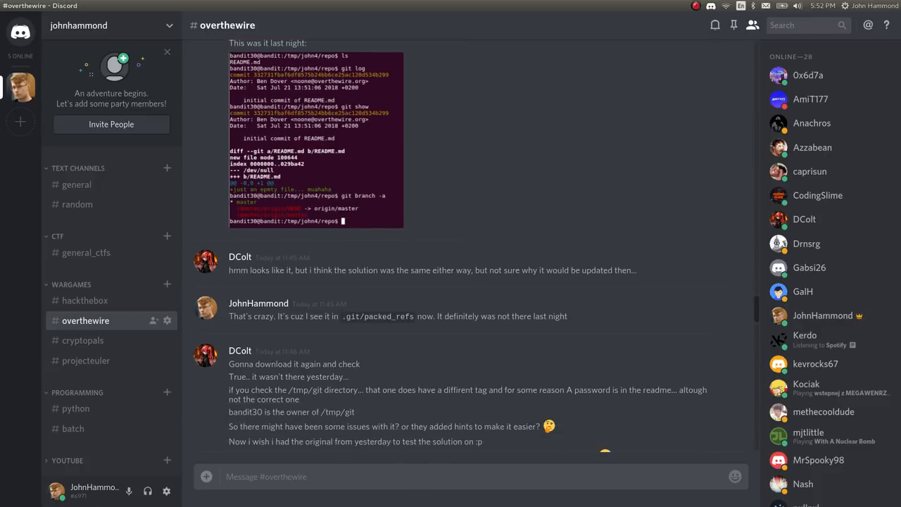
pyautogui.scroll(-3)
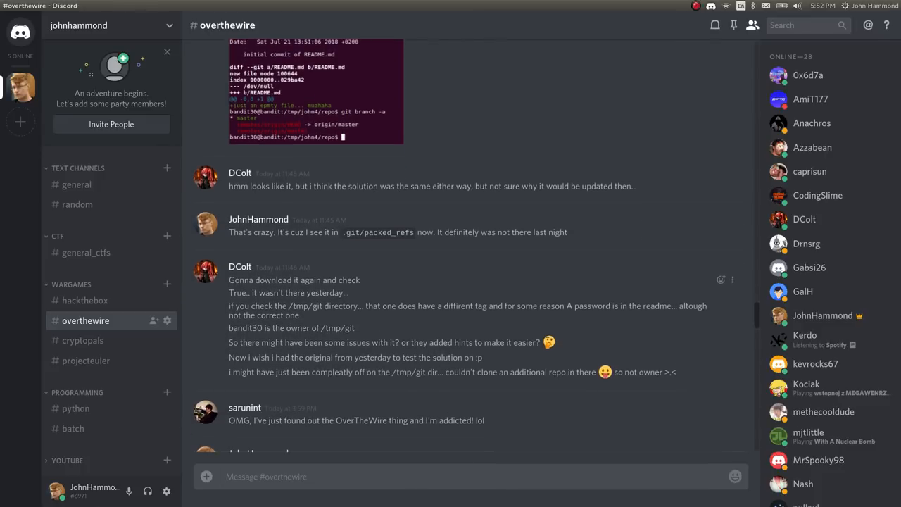
pyautogui.scroll(-3)
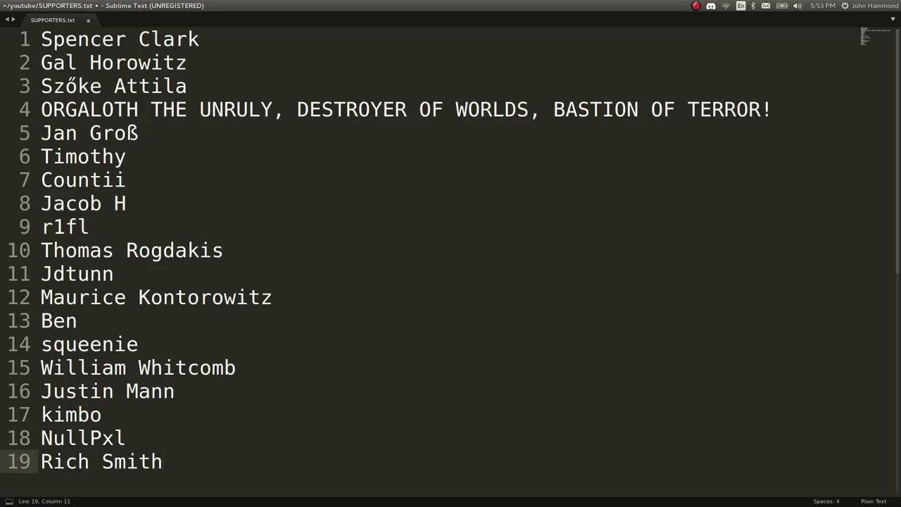
pyautogui.click(162, 462)
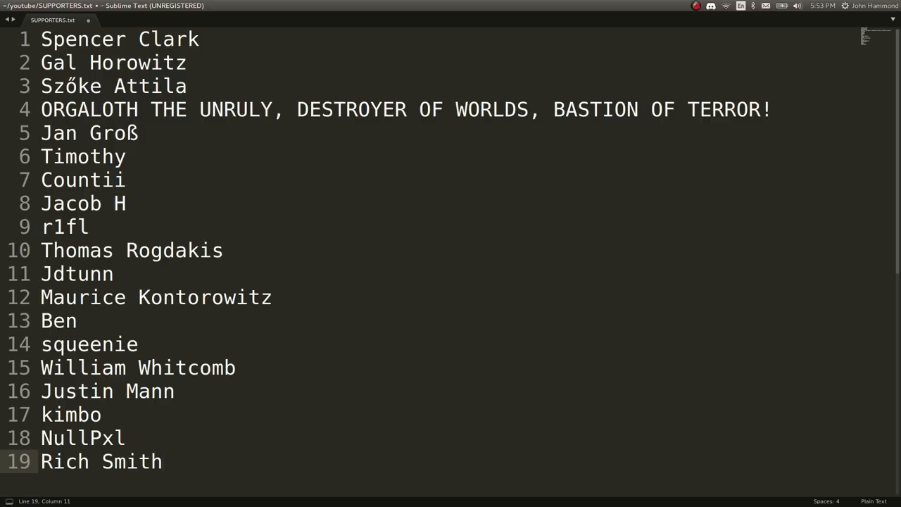
pyautogui.click(163, 462)
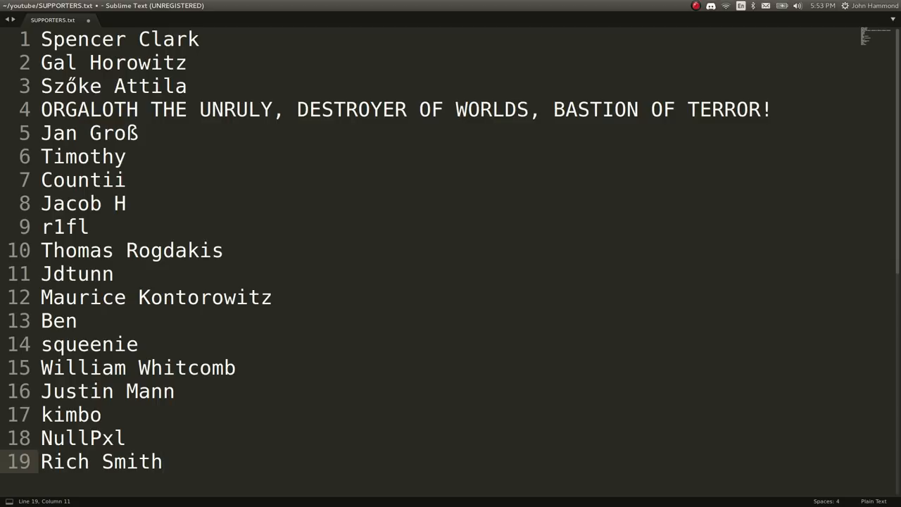
pyautogui.click(163, 462)
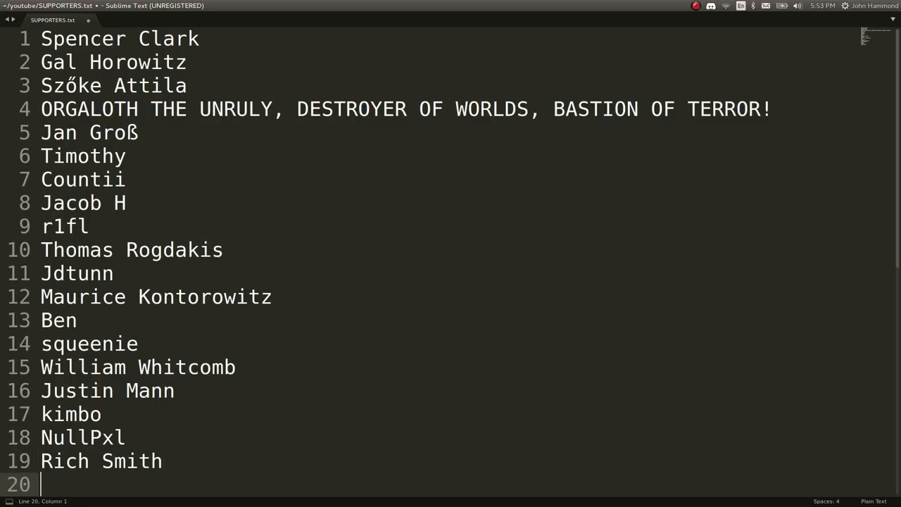
pyautogui.write('sdvhasdui plz sub')
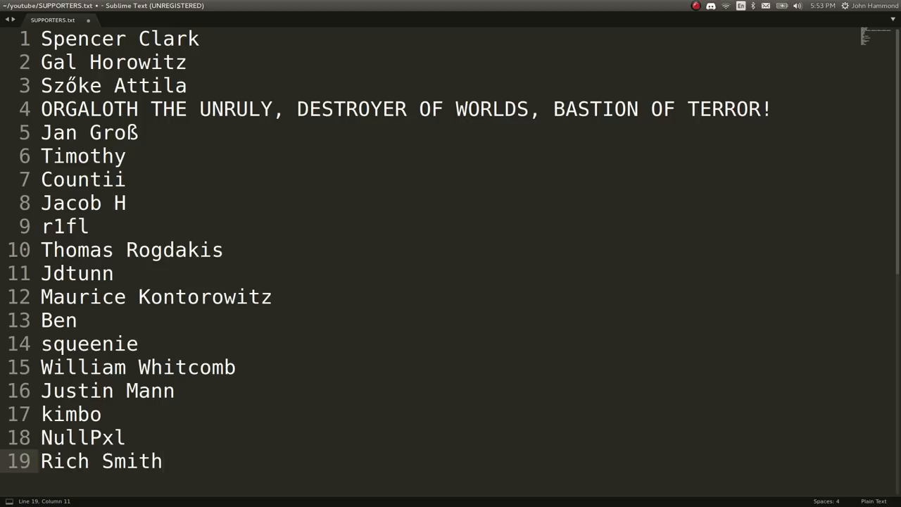
pyautogui.click(162, 462)
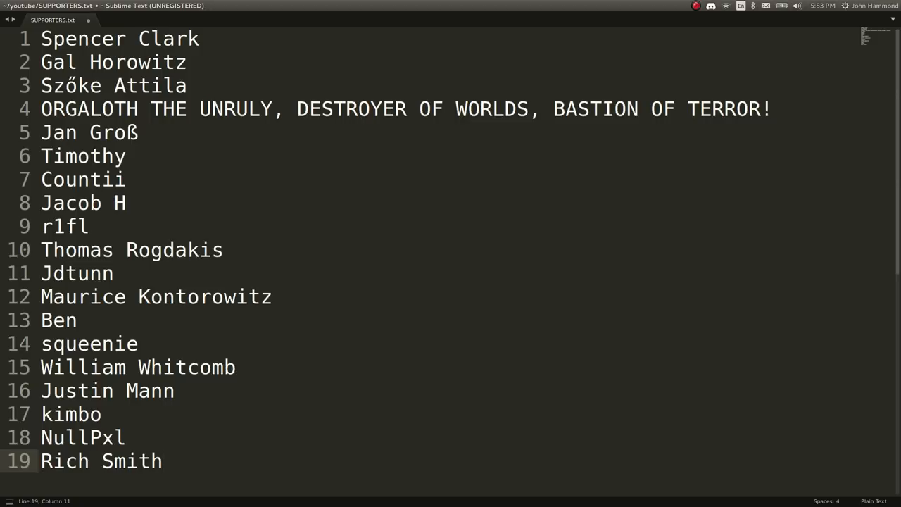
pyautogui.click(162, 462)
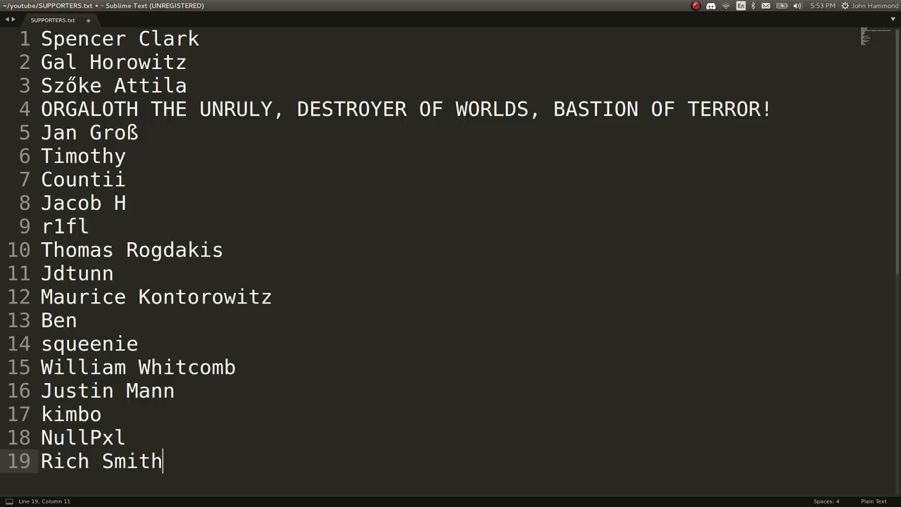